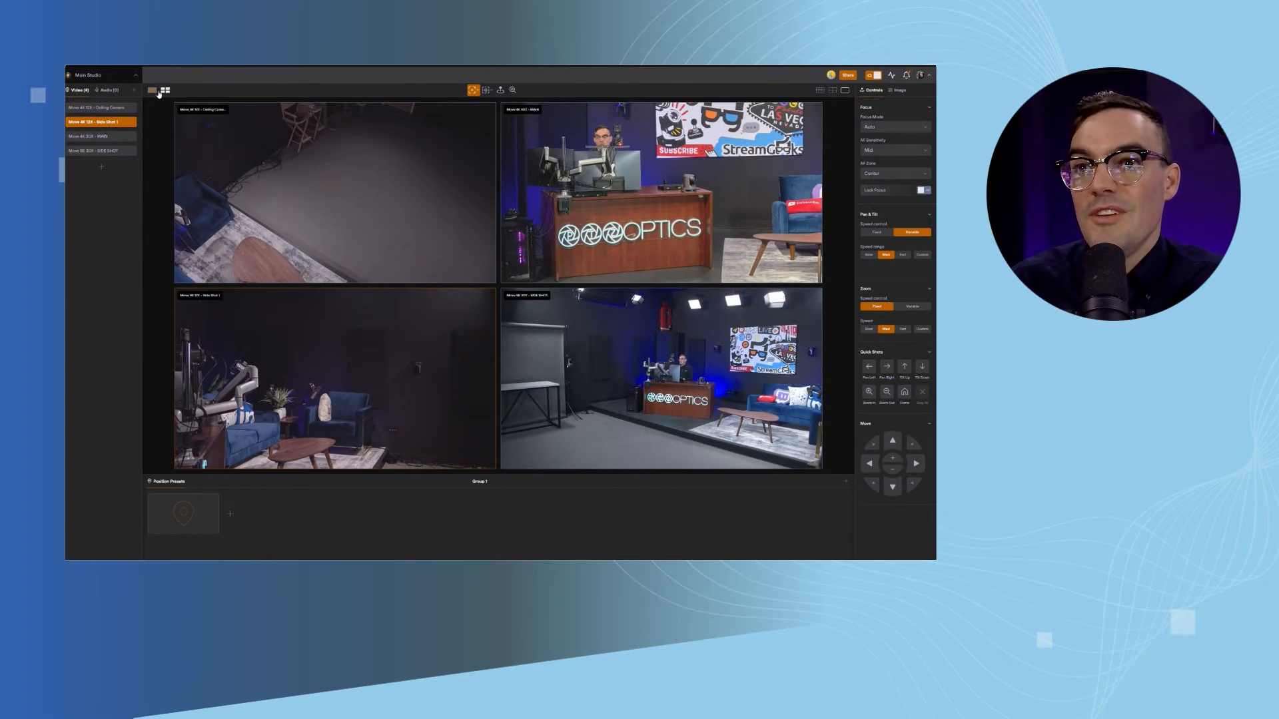
# Step: Preview Side Shot 1 alone, select the MAIN camera, then return to the four-feed grid
pyautogui.click(134, 33)
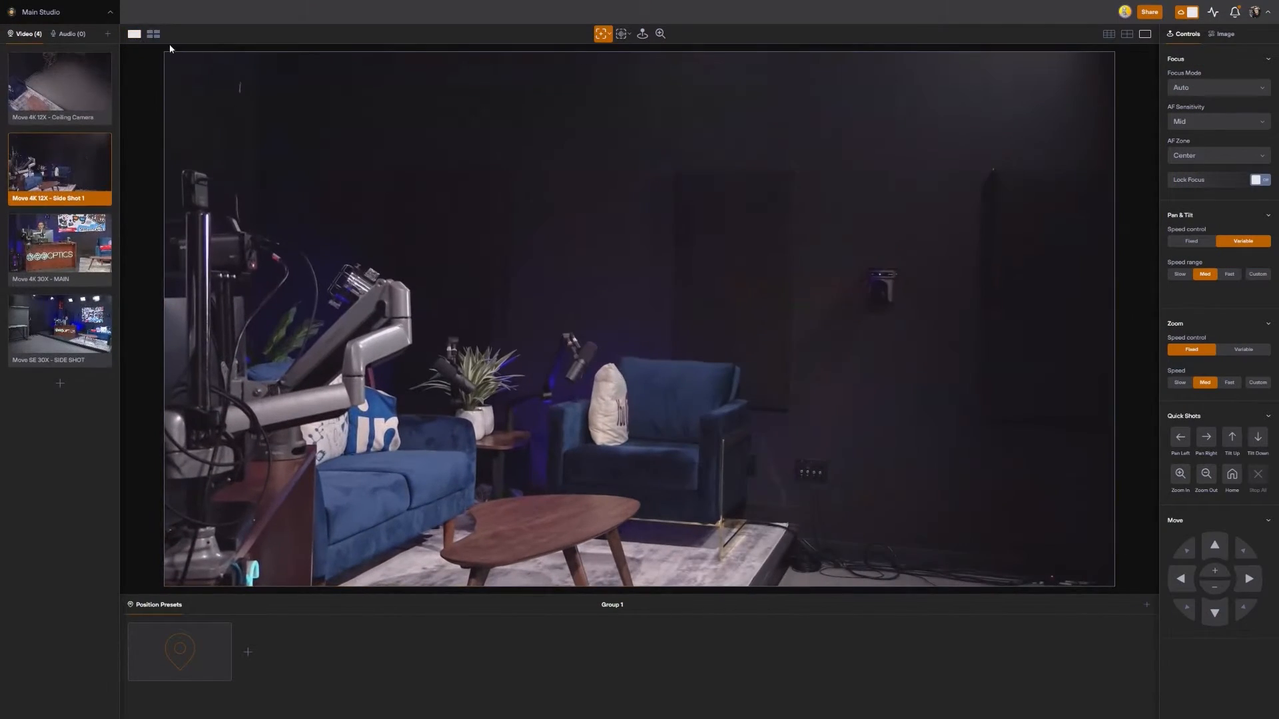
pyautogui.click(58, 88)
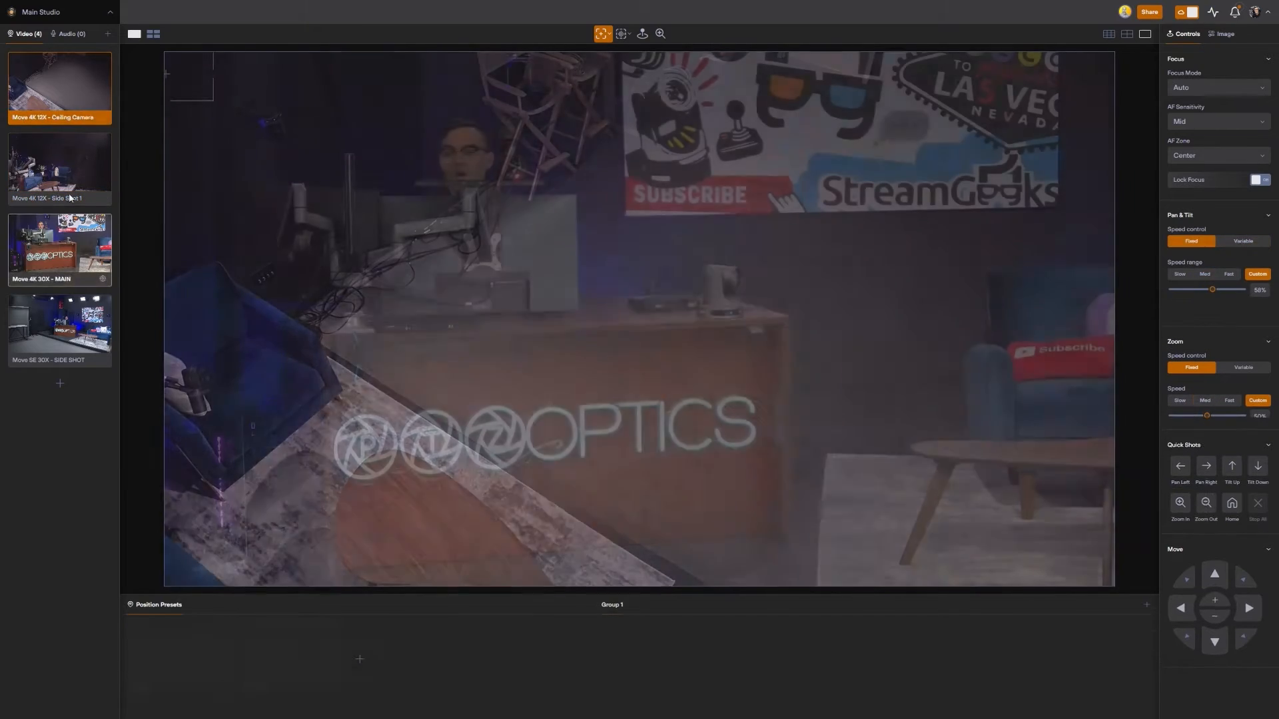
pyautogui.click(153, 33)
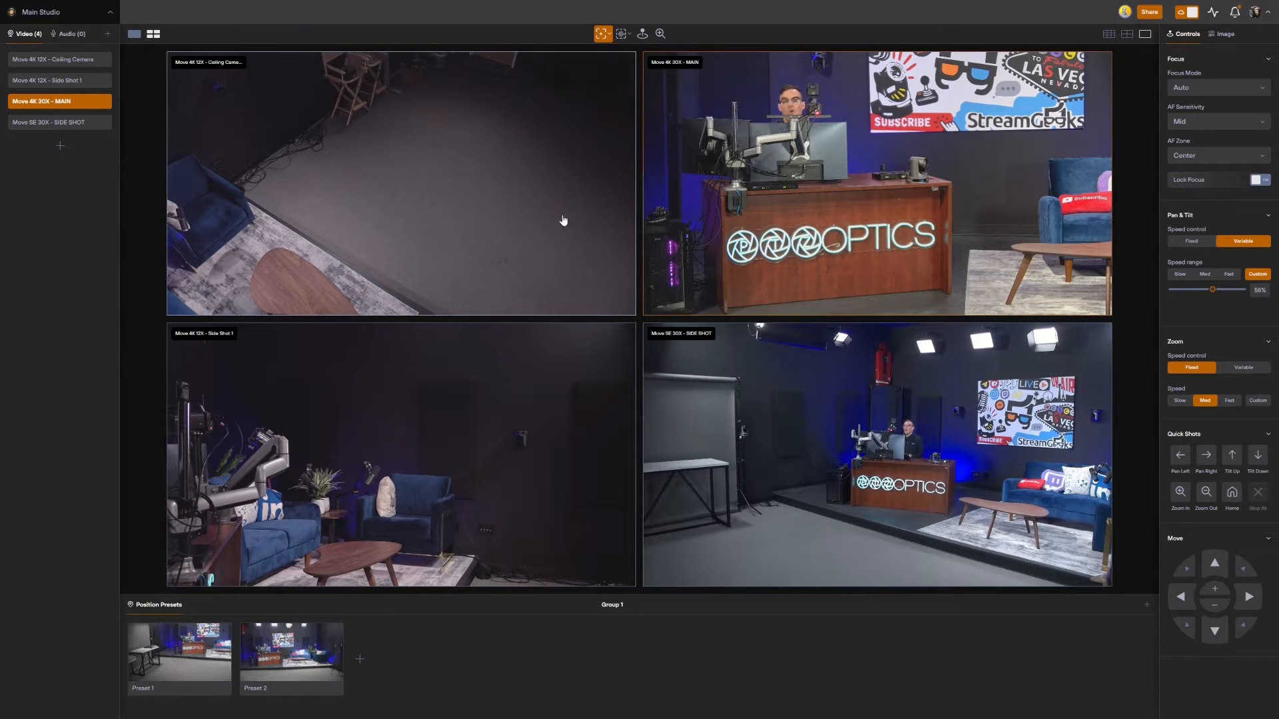
pyautogui.moveTo(279, 39)
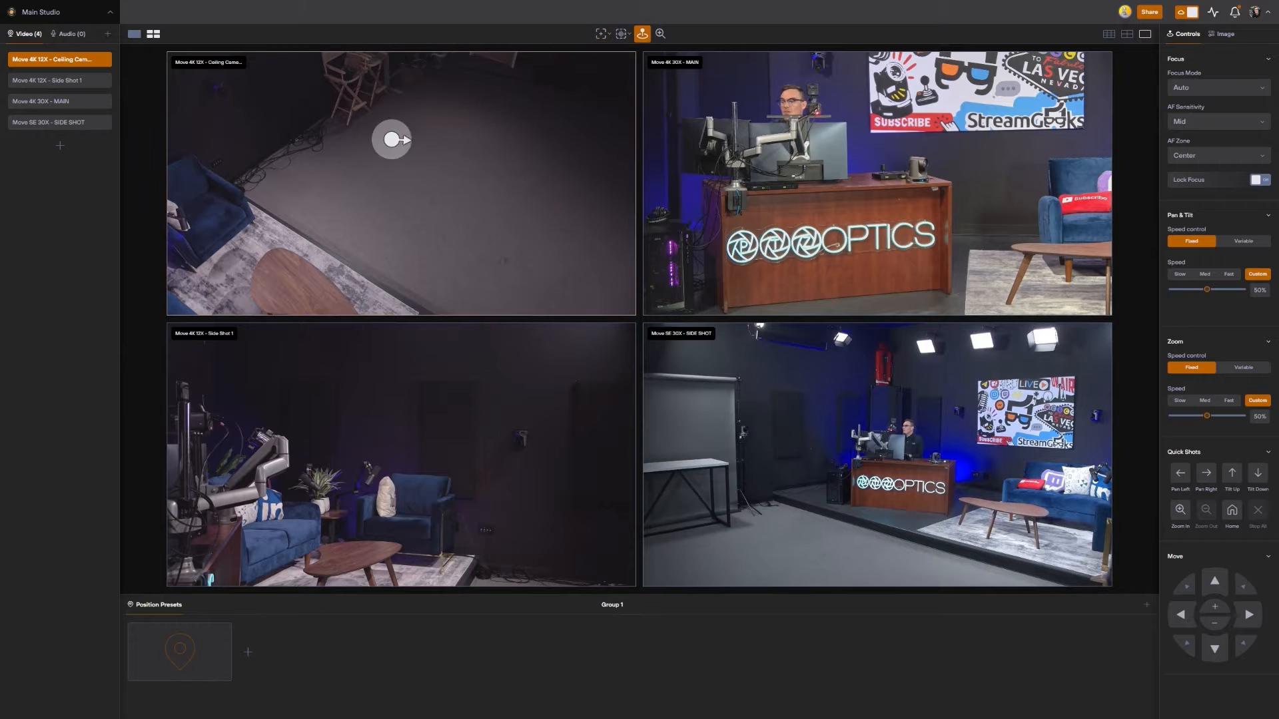
# Step: Select the MAIN camera feed in the grid as the joystick-controlled camera
pyautogui.click(57, 101)
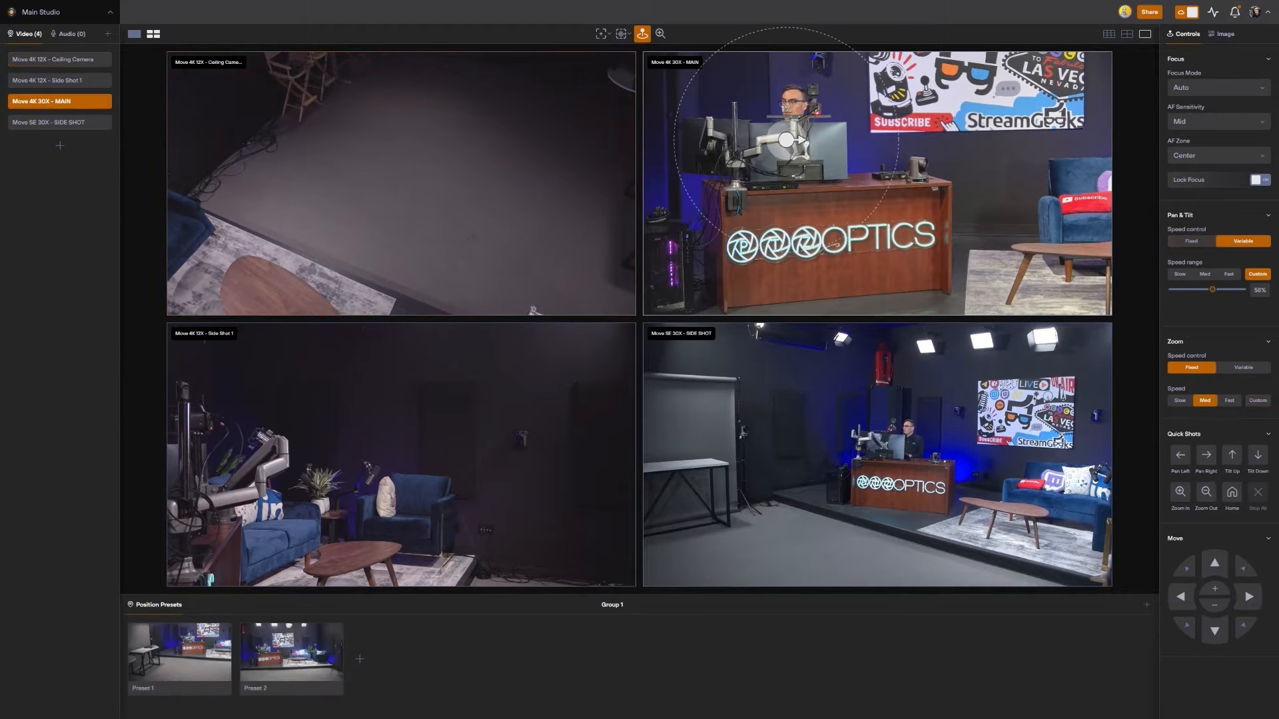
pyautogui.click(57, 80)
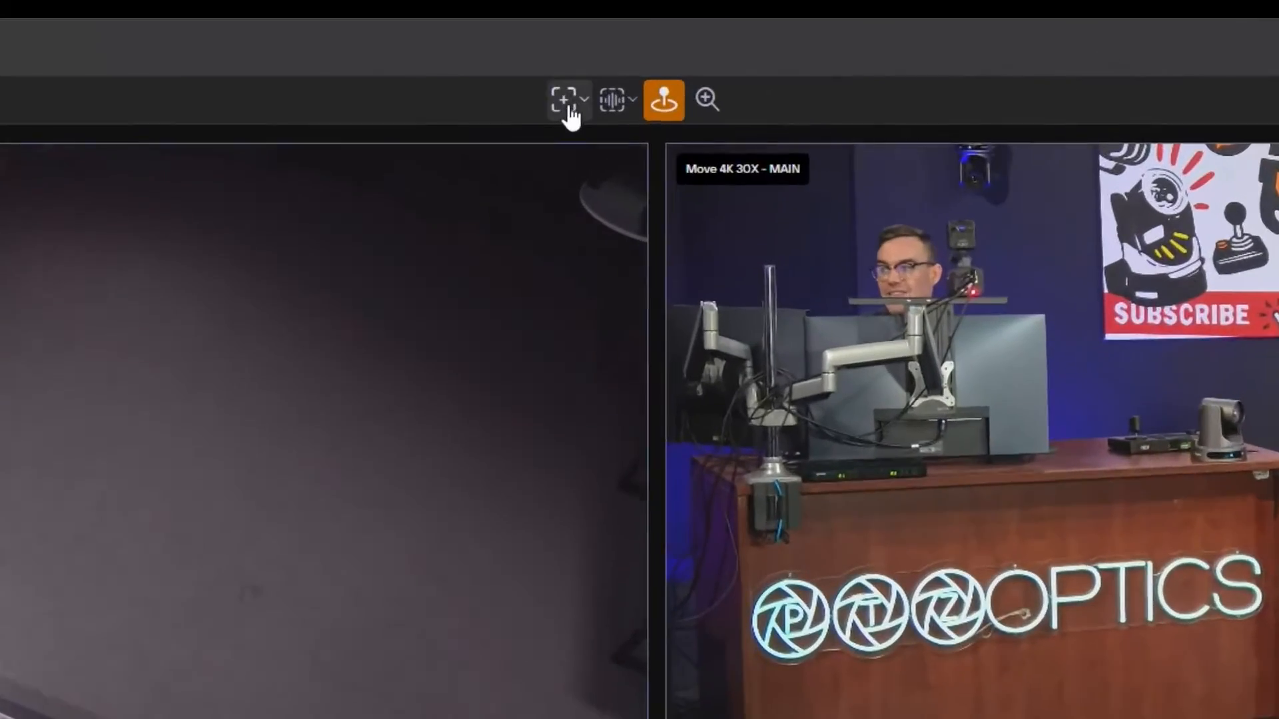
# Step: Enable Click to Center and expand the framing options showing Fast Frame and Cine Frame
pyautogui.click(560, 100)
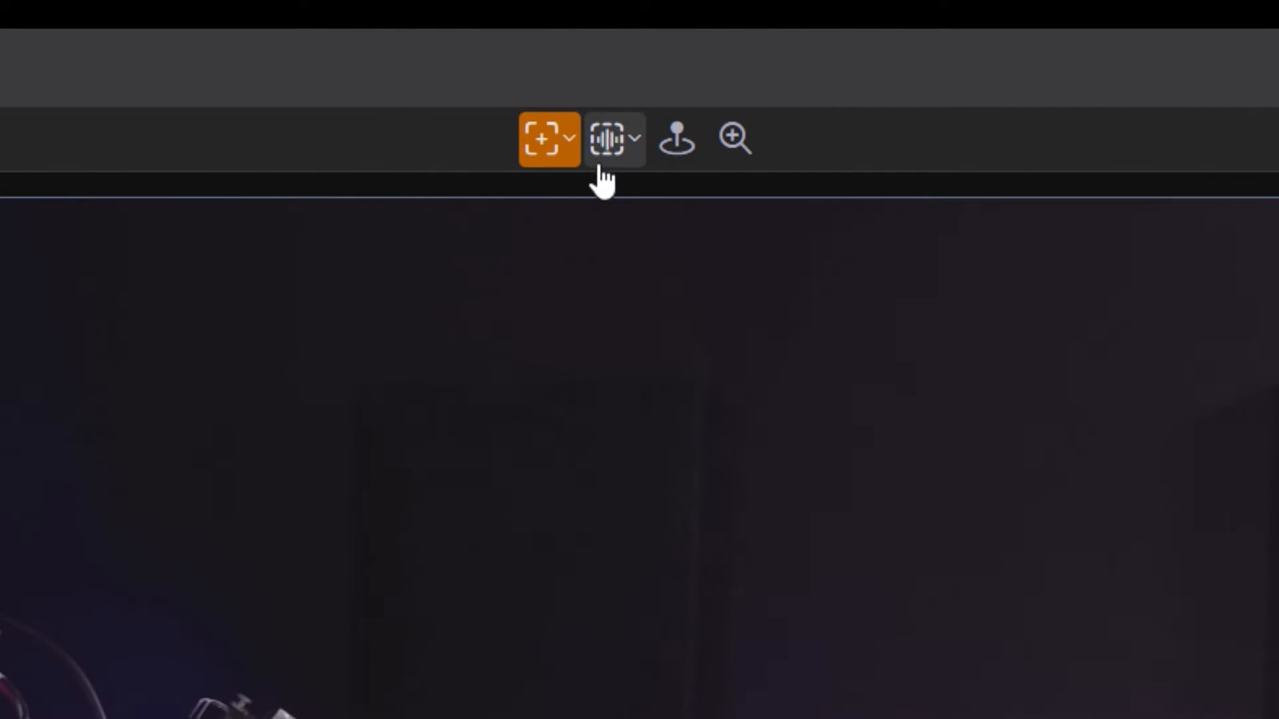
pyautogui.click(568, 138)
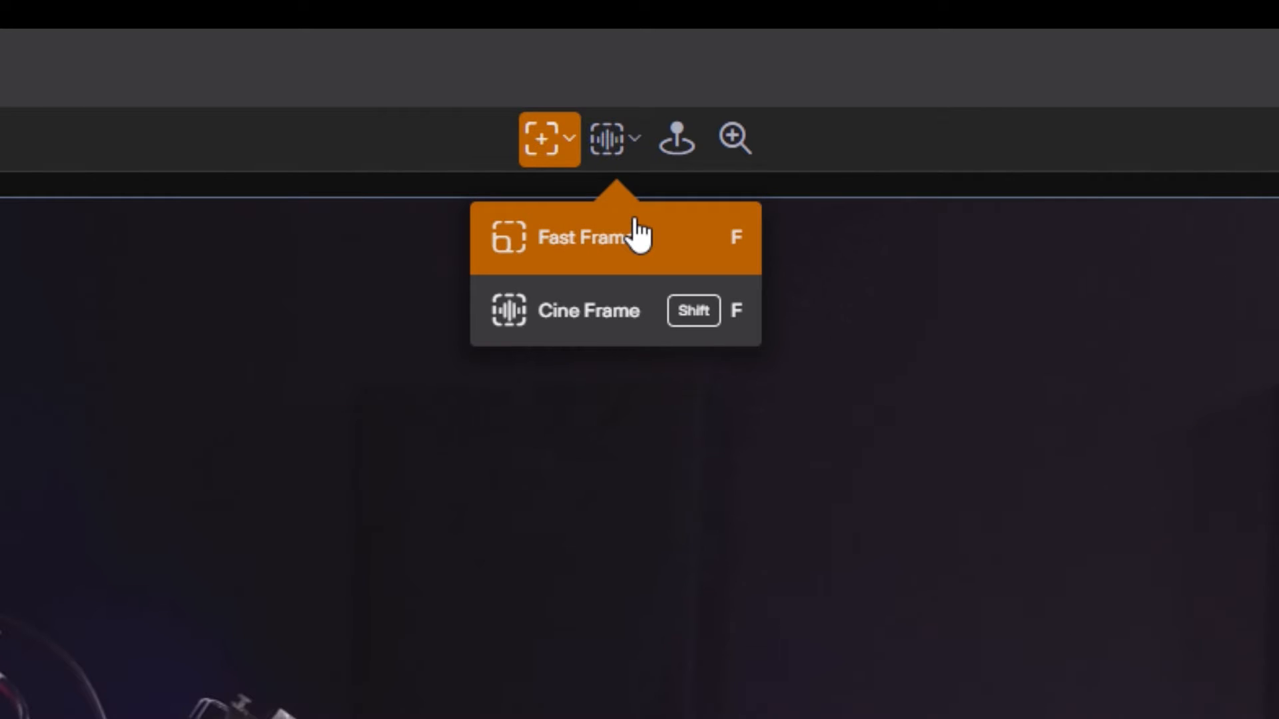
pyautogui.click(733, 139)
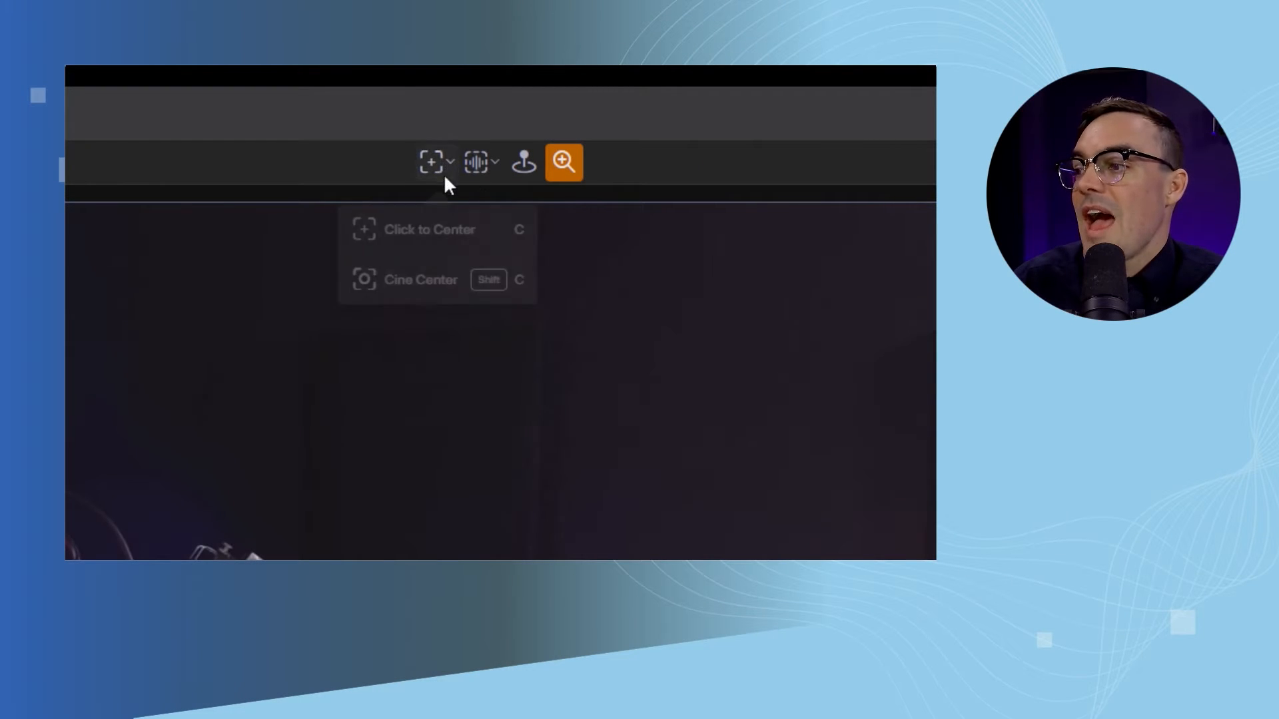
pyautogui.moveTo(489, 279)
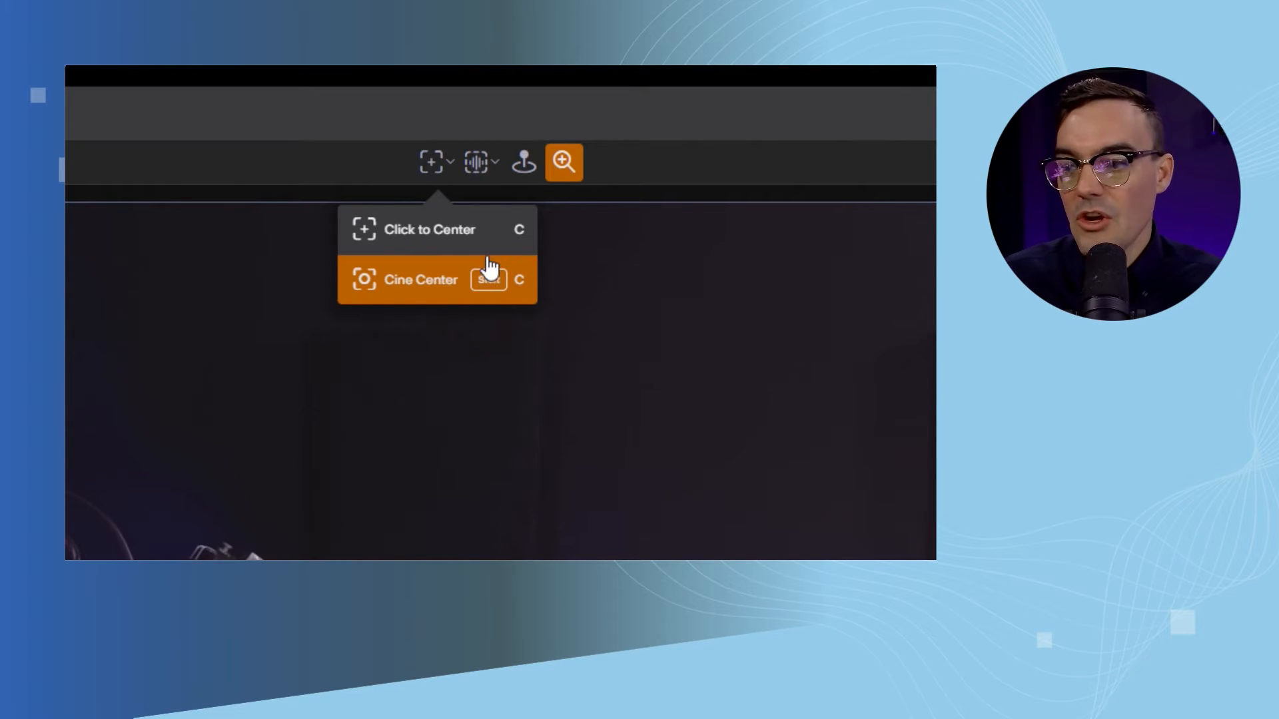
pyautogui.moveTo(477, 237)
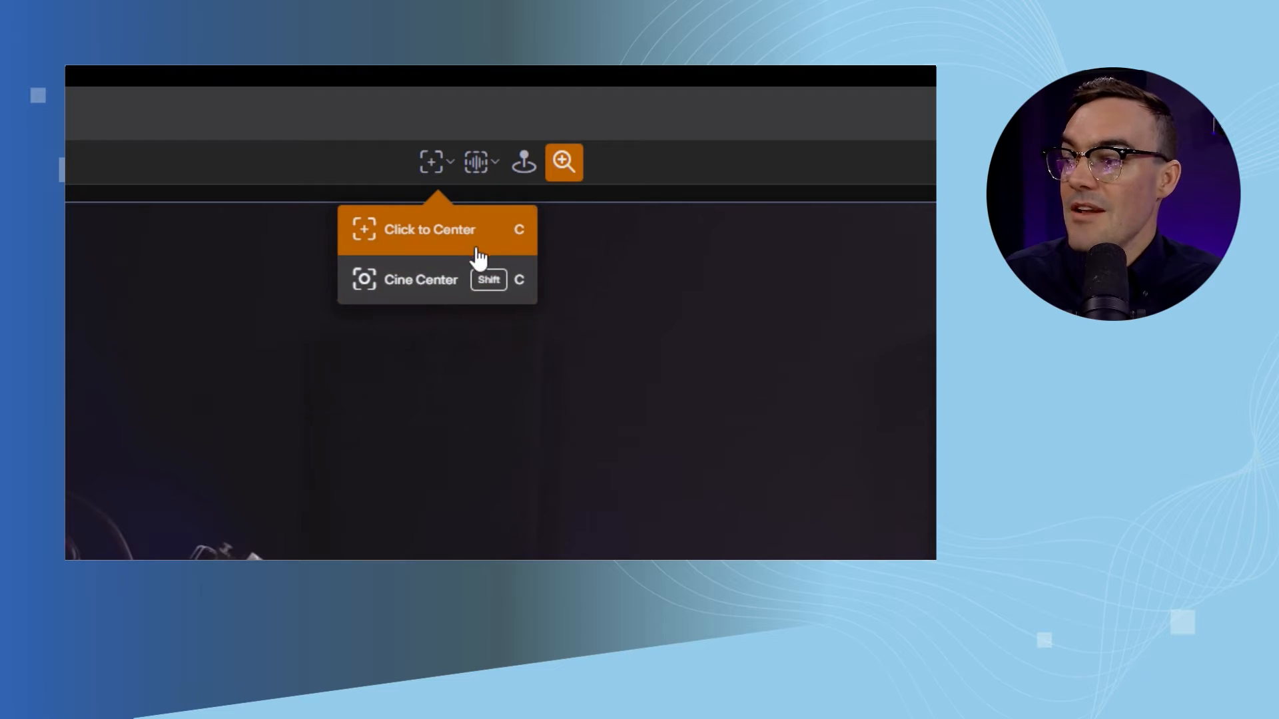
pyautogui.moveTo(534, 248)
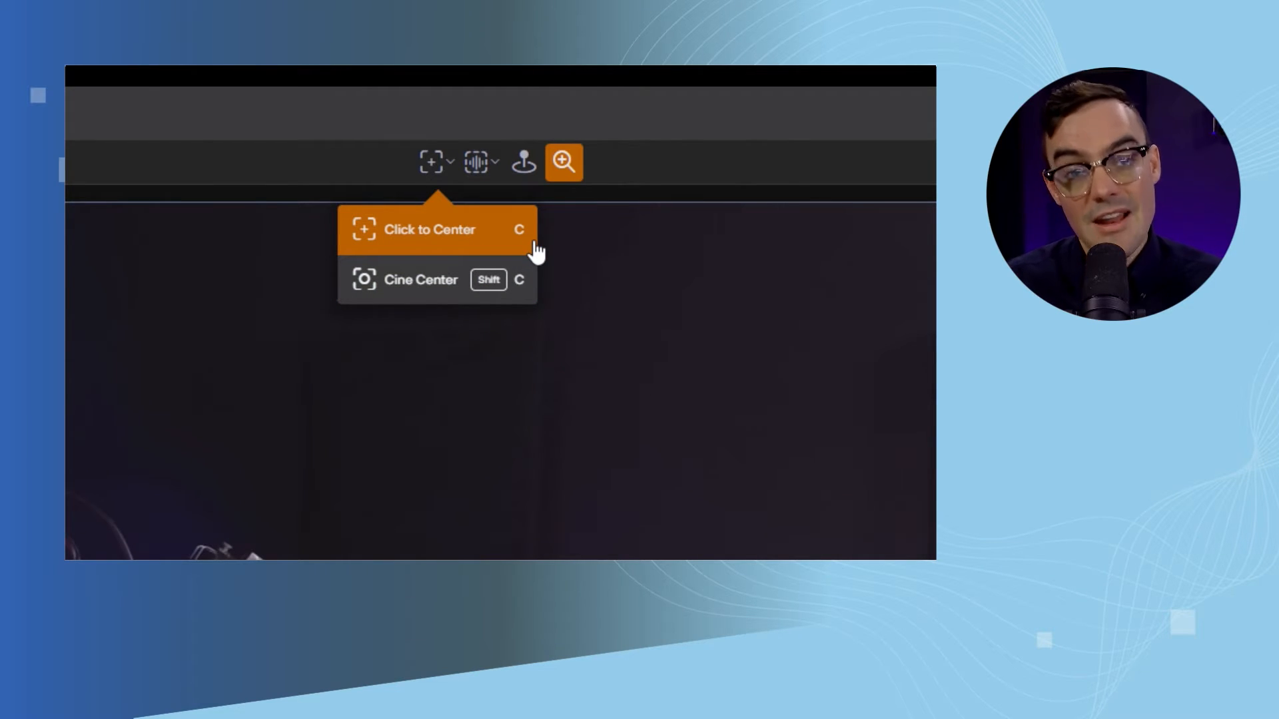
pyautogui.moveTo(797, 226)
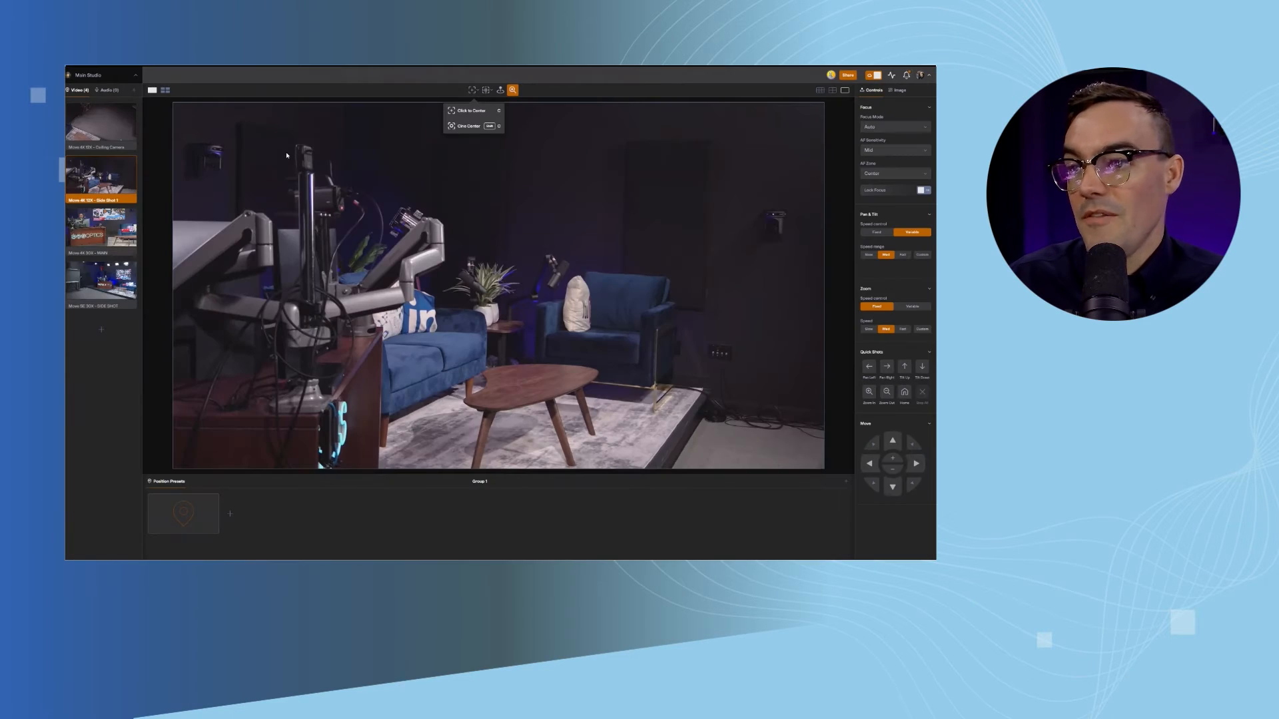
pyautogui.click(1267, 11)
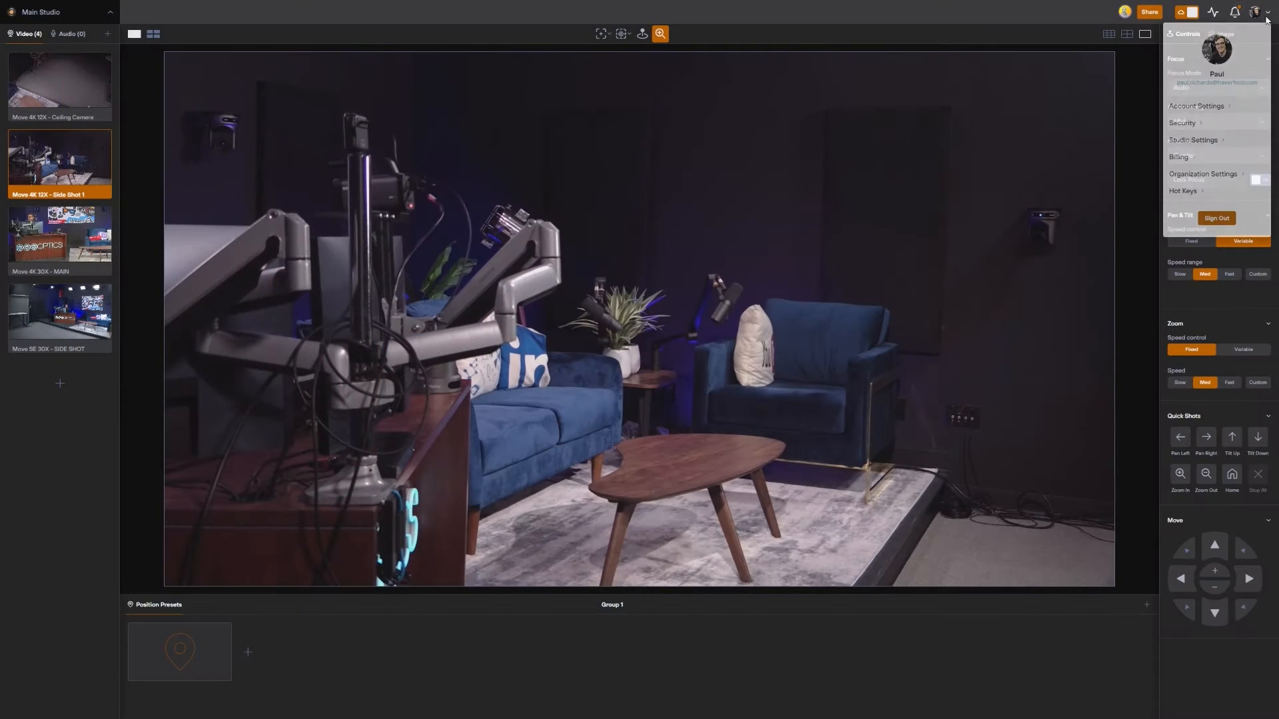
pyautogui.click(1181, 191)
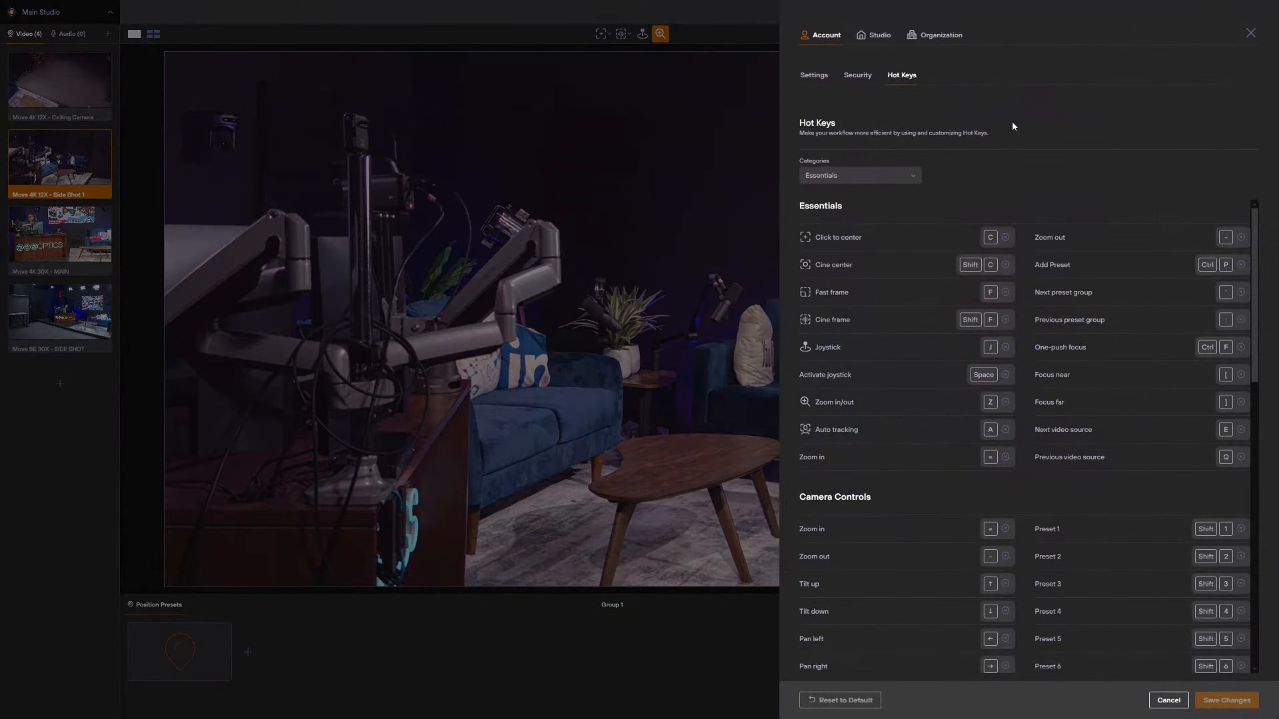
pyautogui.scroll(-3)
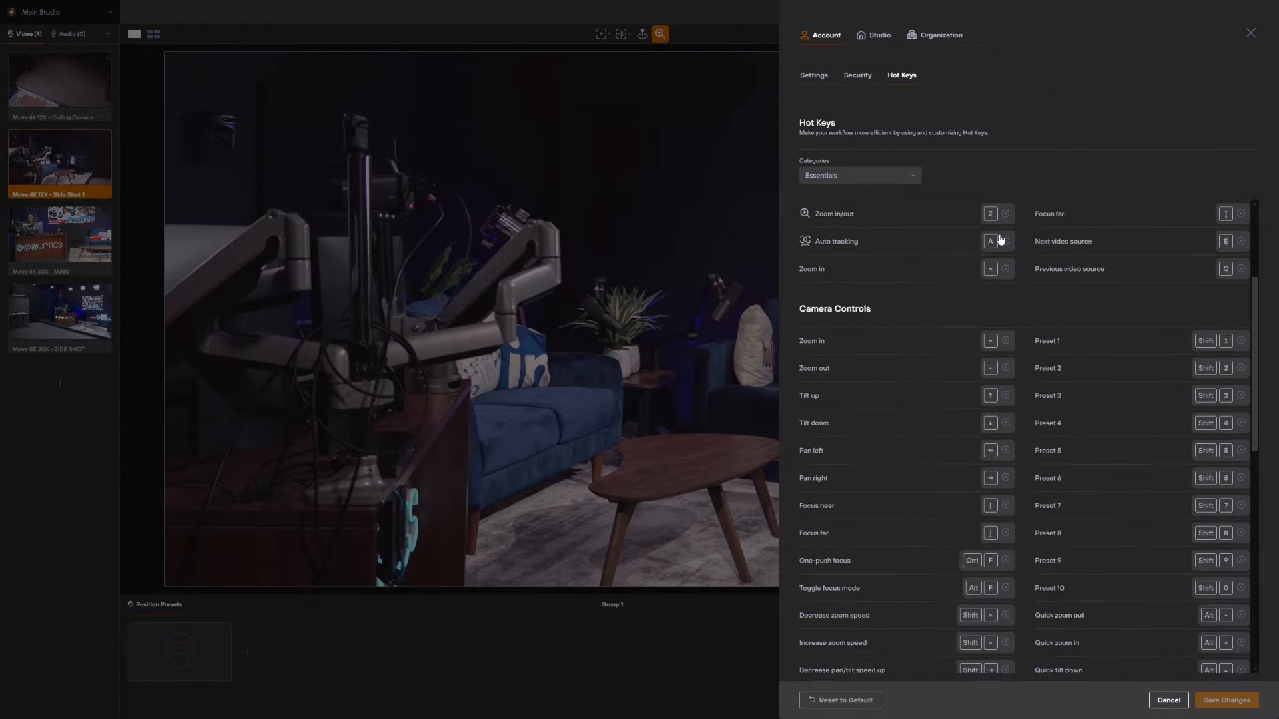
pyautogui.scroll(3)
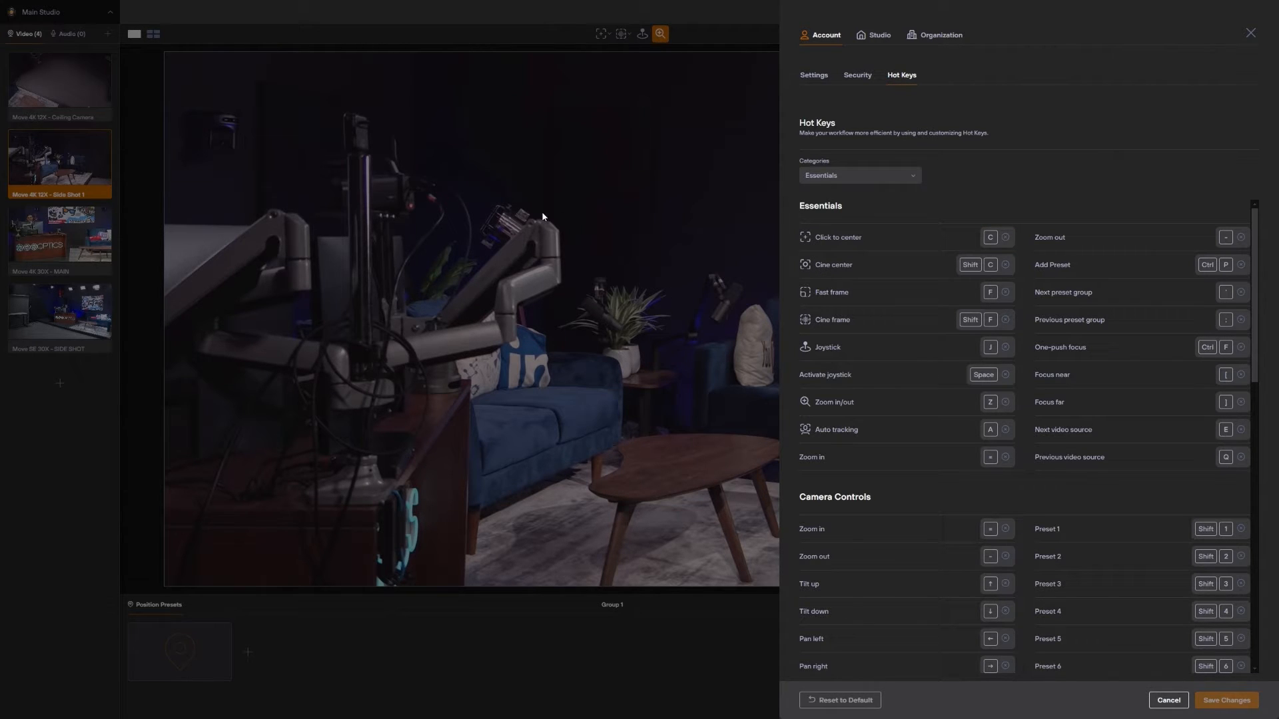
pyautogui.click(1250, 32)
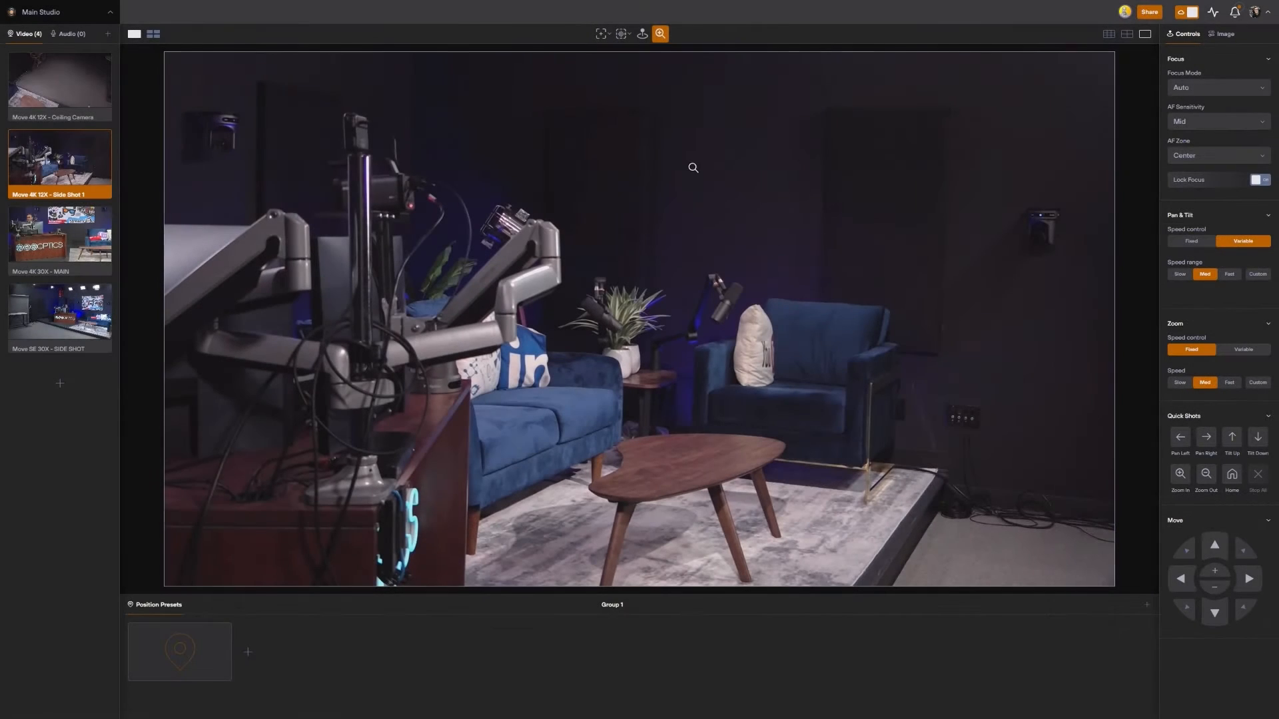
# Step: Steer Side Shot 1 with Joystick, Zoom and Fast Frame tools onto the dark back wall
pyautogui.click(641, 33)
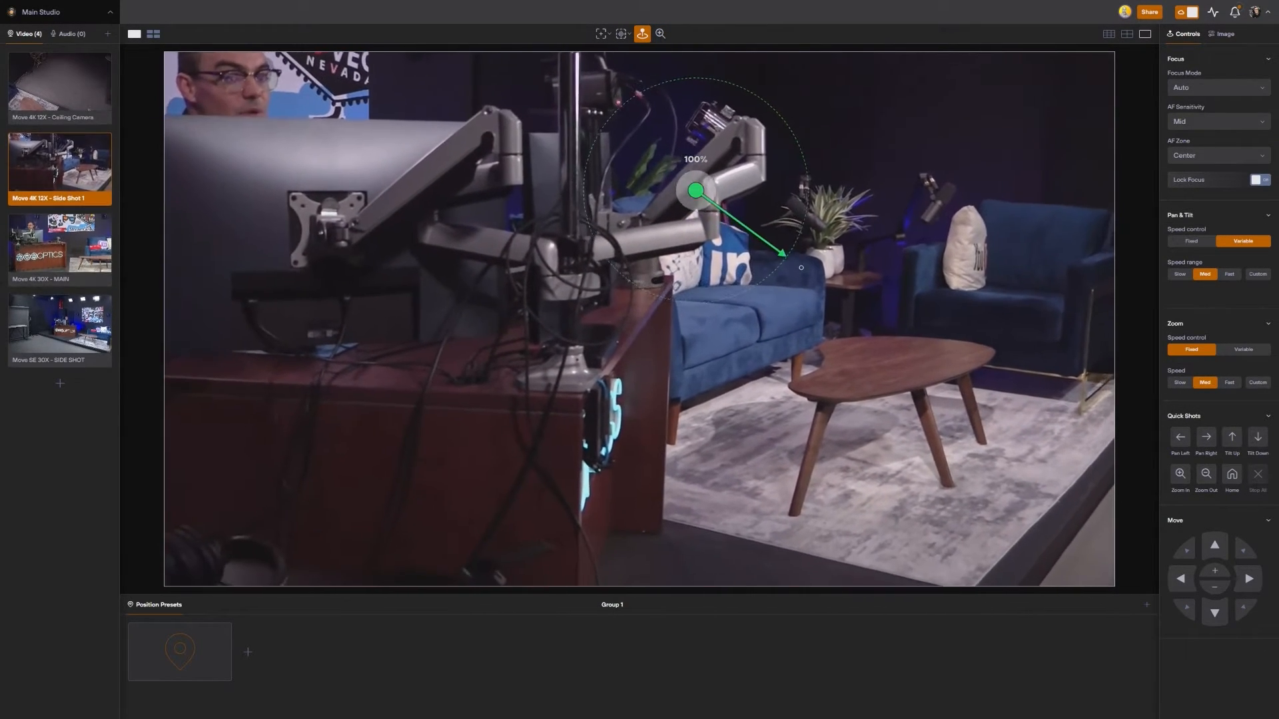
pyautogui.click(660, 33)
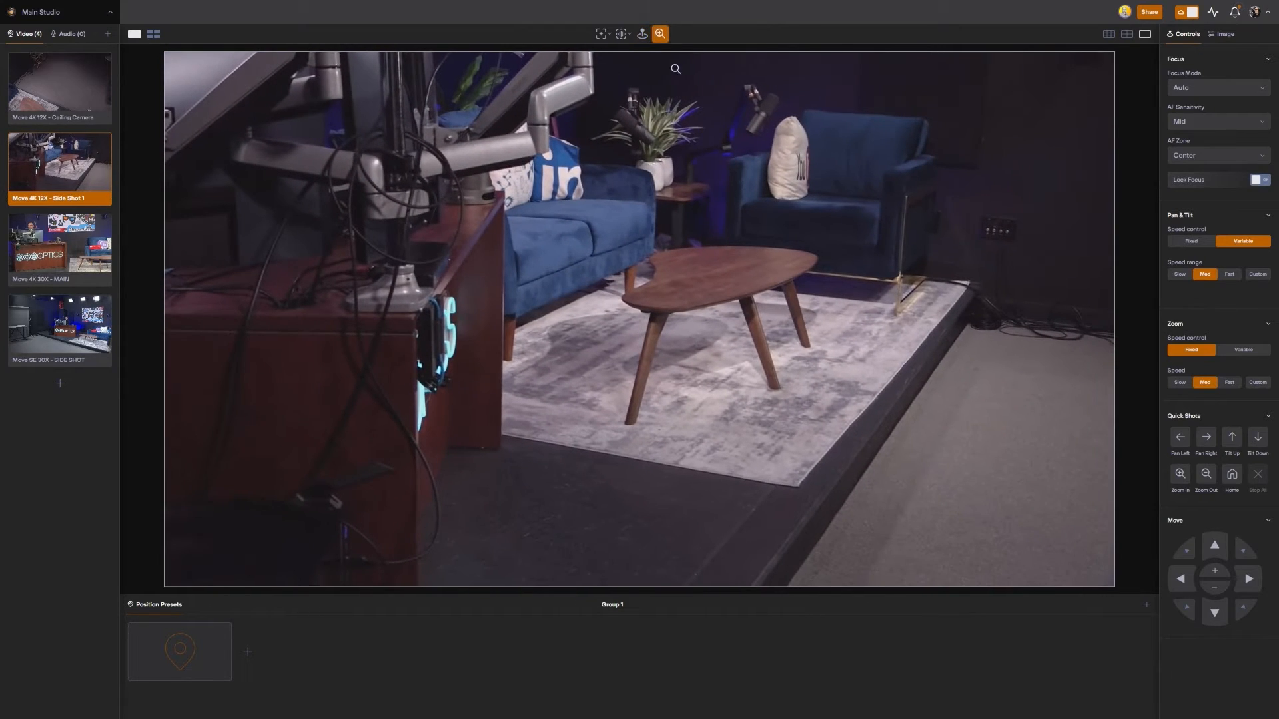
pyautogui.click(600, 33)
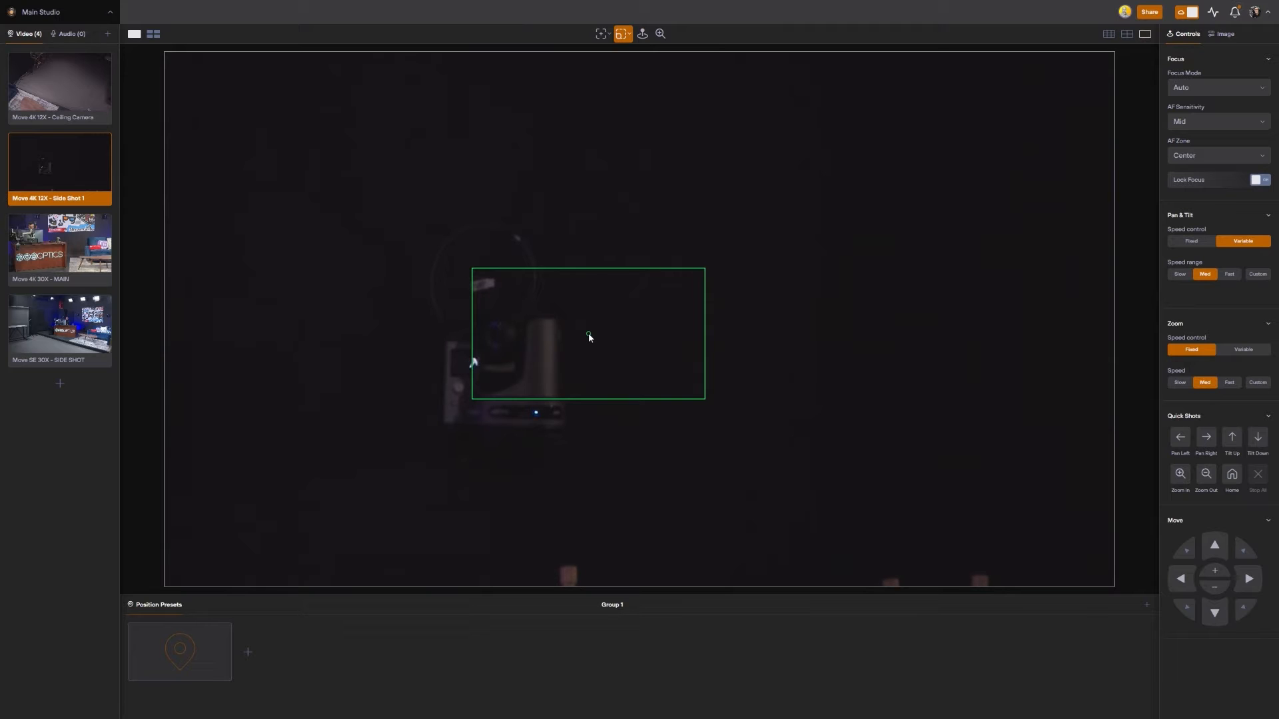
# Step: Zoom Side Shot 1 out and pan toward the chairs and exit door, zoom speed Fast
pyautogui.click(660, 33)
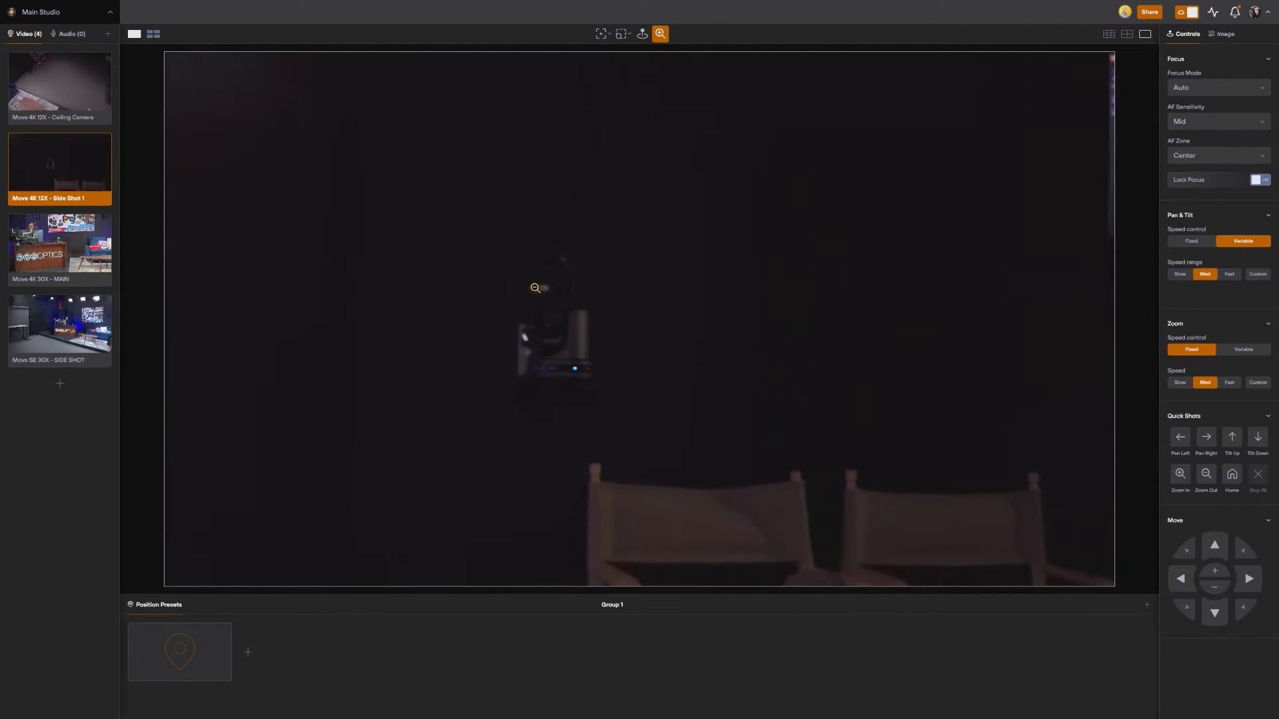
pyautogui.click(1205, 474)
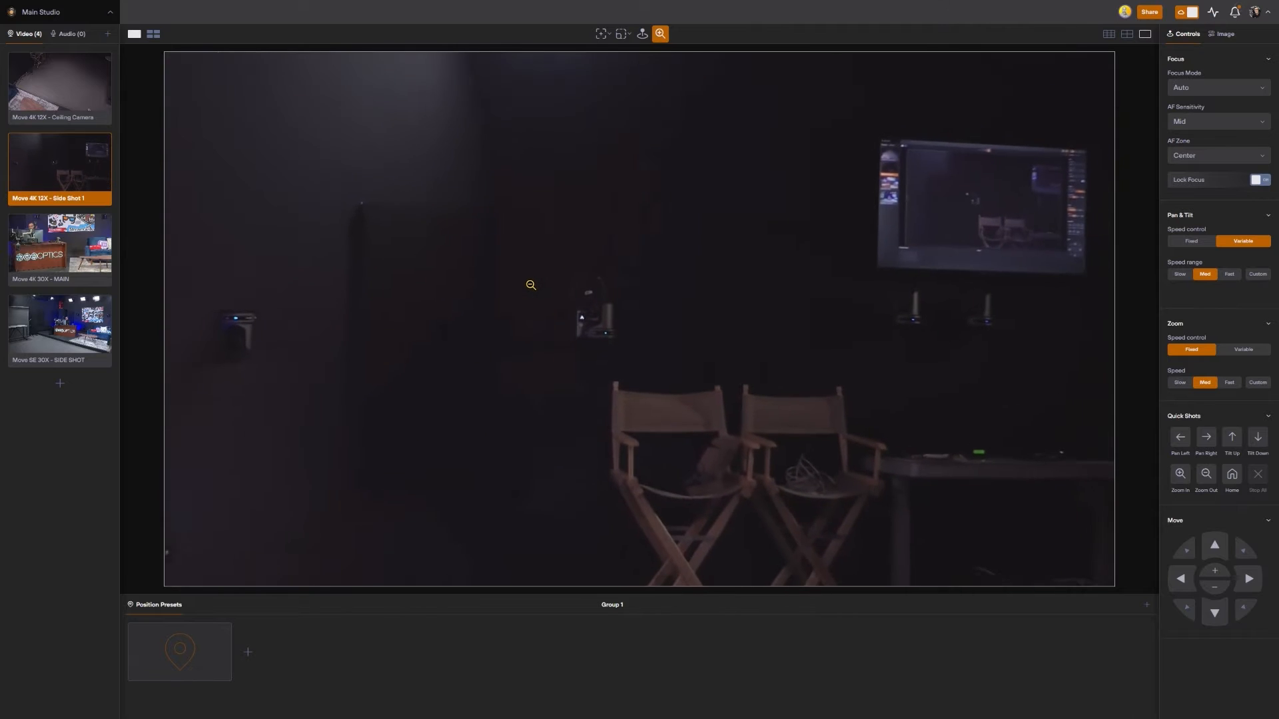
pyautogui.click(1205, 473)
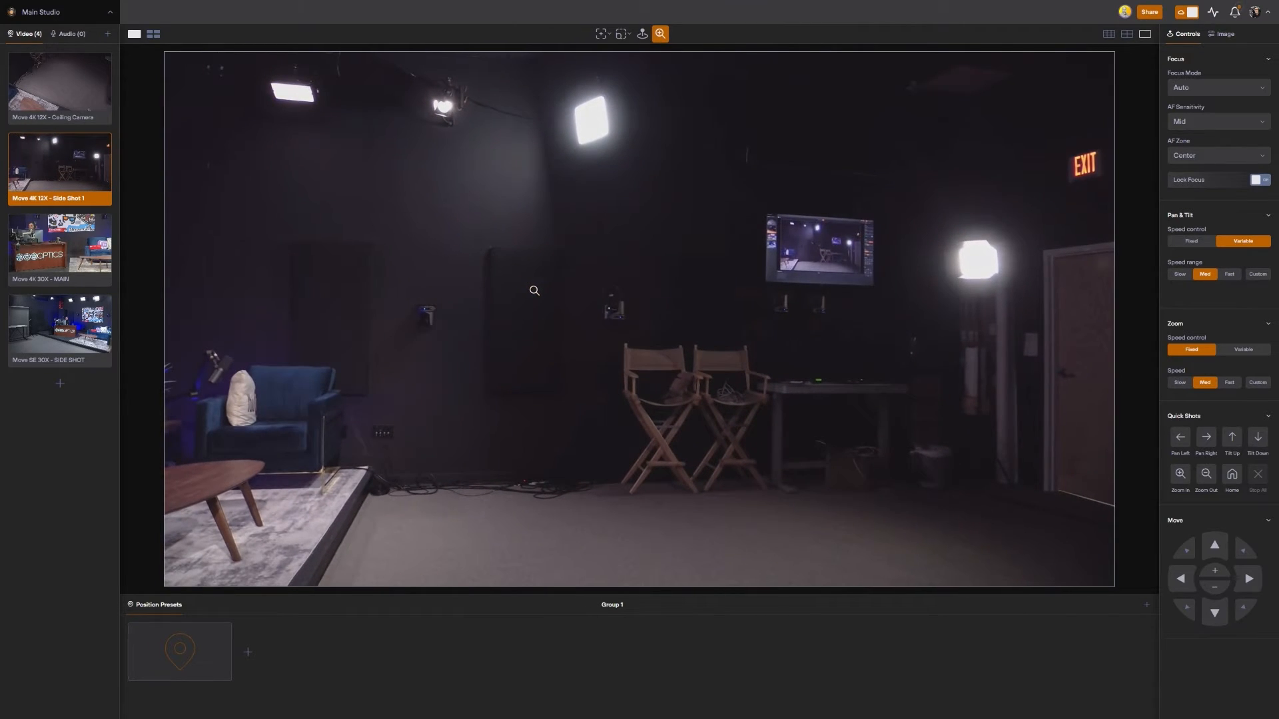
pyautogui.click(602, 33)
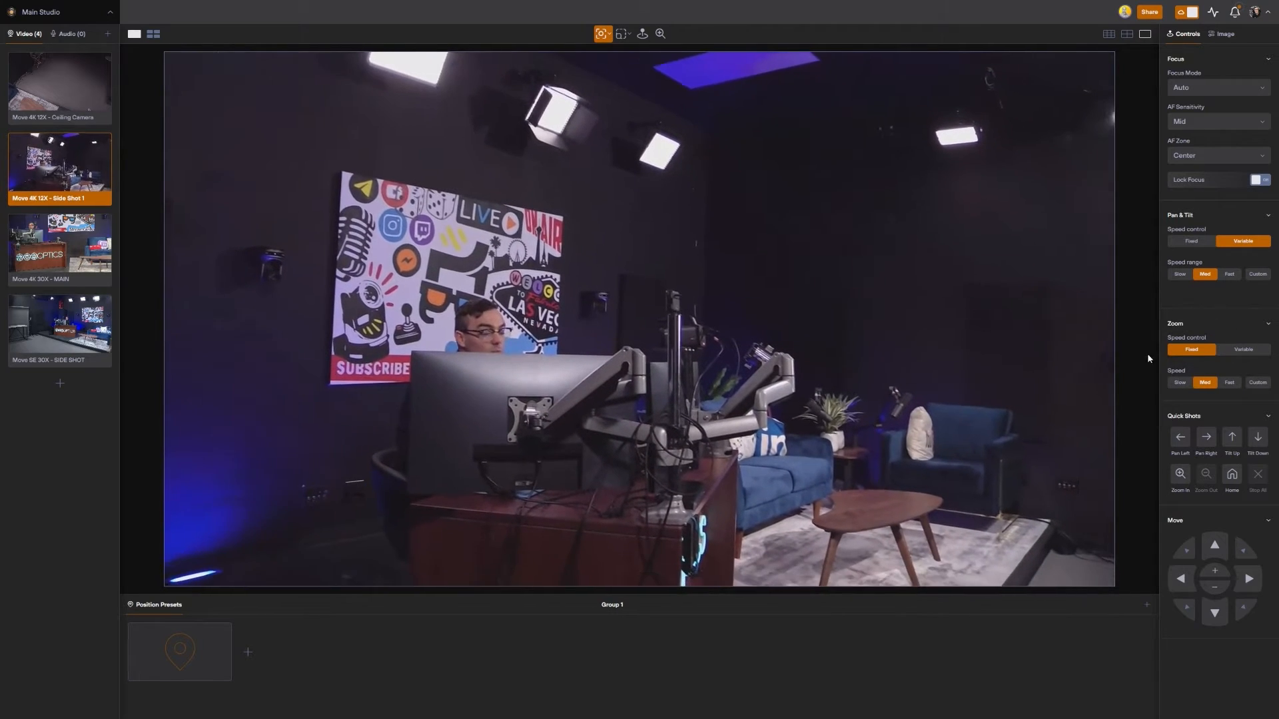
pyautogui.click(908, 350)
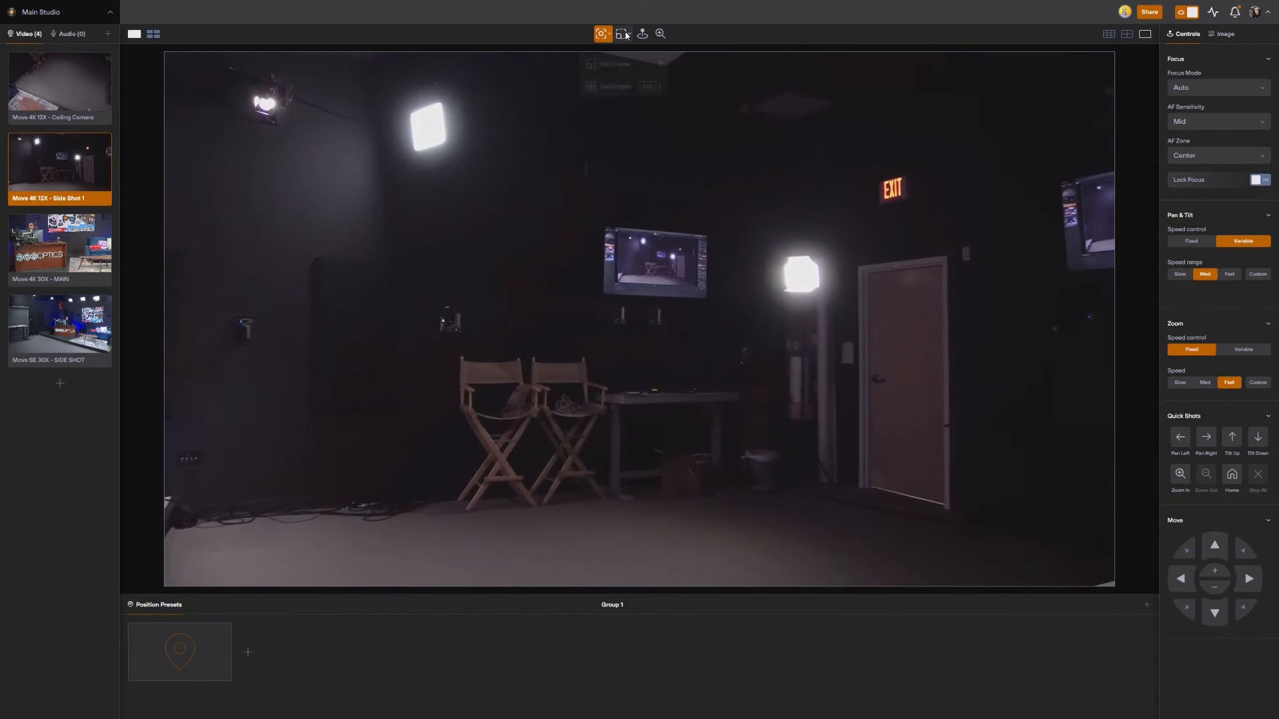
# Step: Outline the dark corner with draw-box zoom to frame the wall-mounted PTZ camera
pyautogui.click(622, 33)
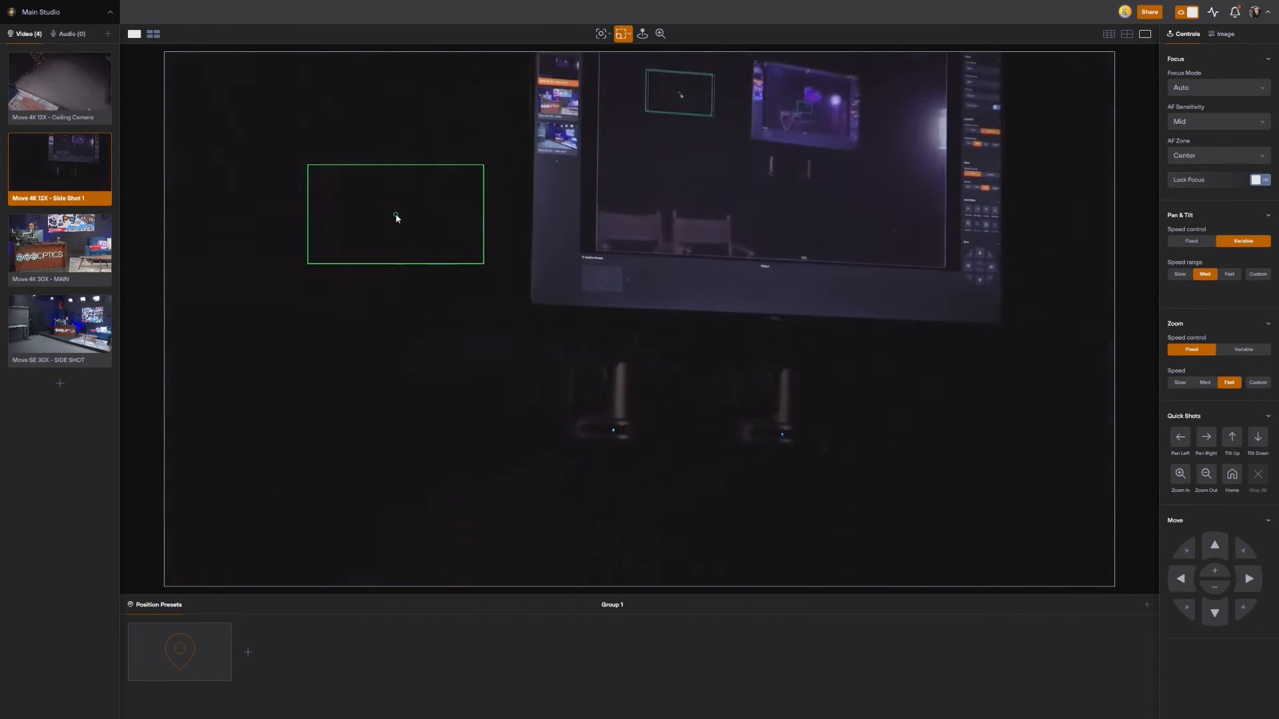
pyautogui.click(1231, 475)
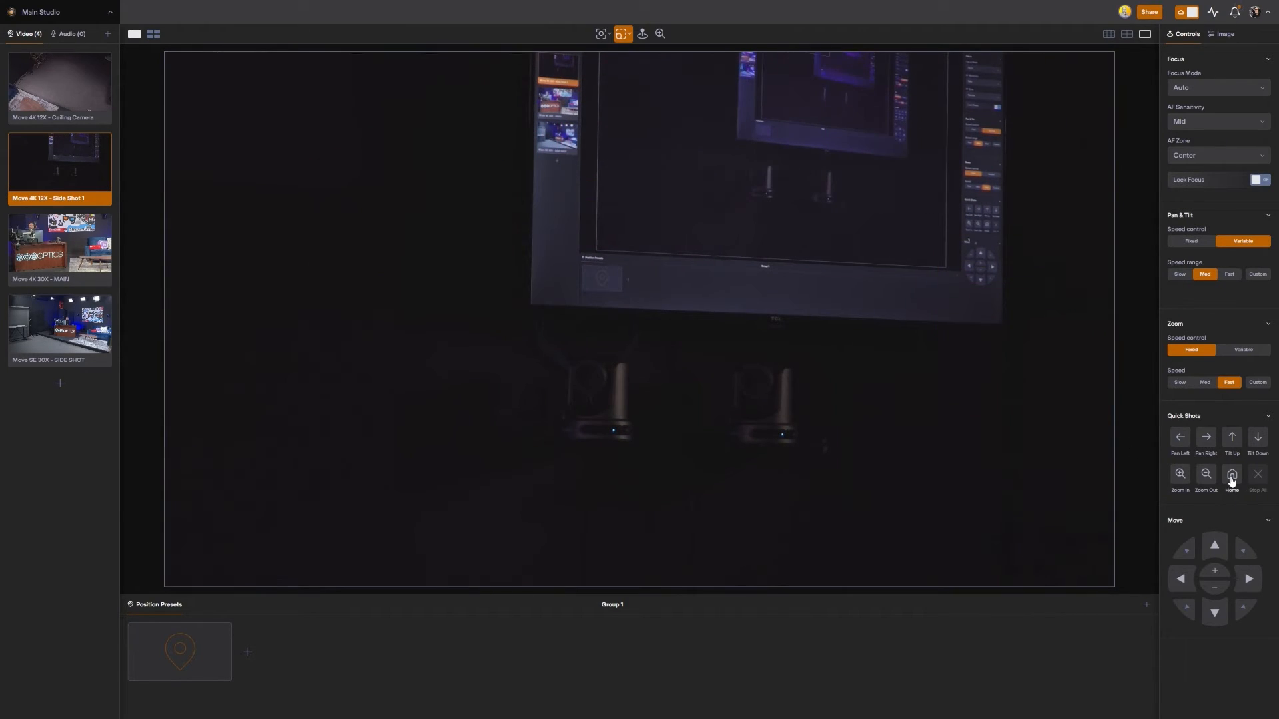
pyautogui.click(1232, 474)
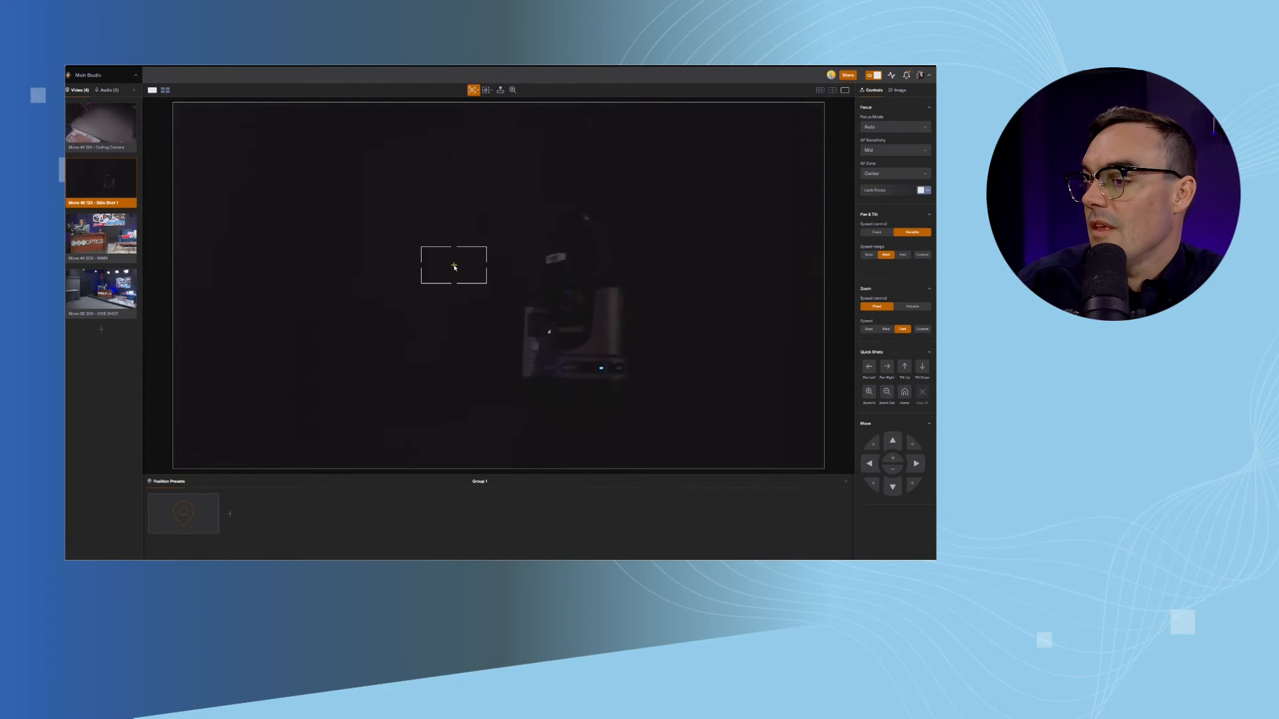
# Step: Recenter Side Shot 1 on the wooden desk with headphones and cables
pyautogui.click(903, 393)
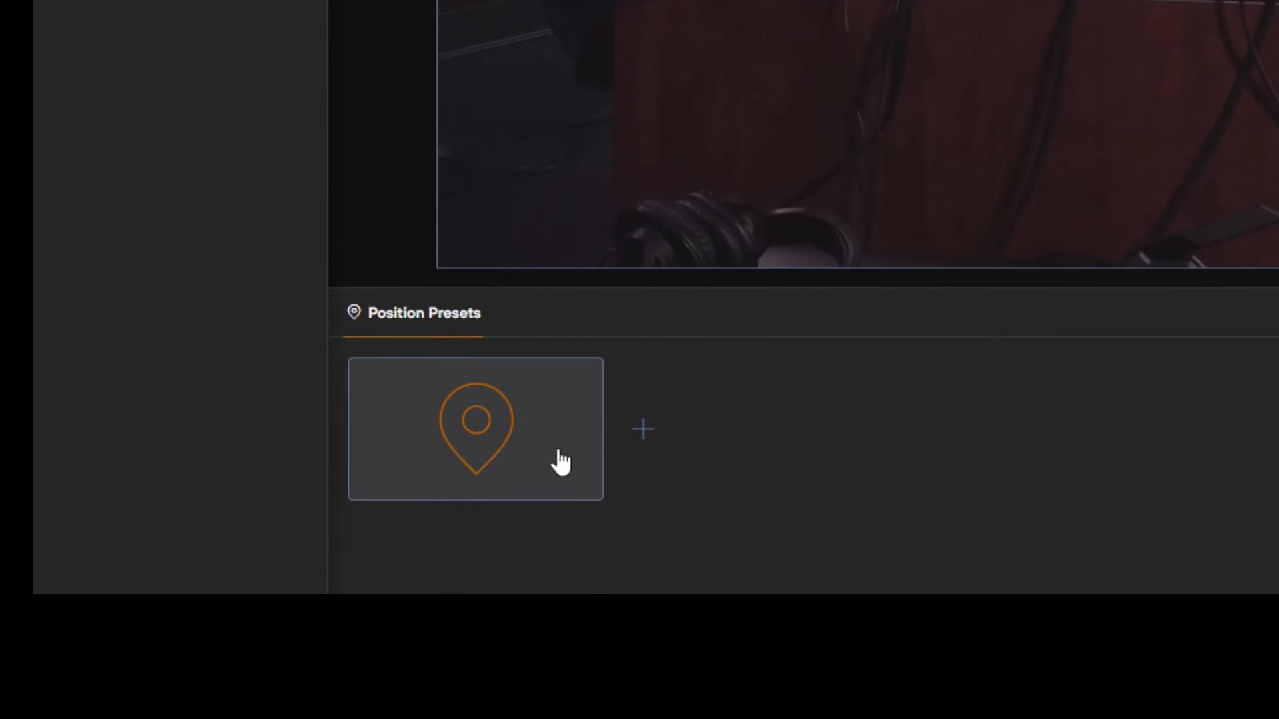
# Step: Save the current Side Shot 1 position as a preset and rename it 'STAGE LEFT'
pyautogui.click(475, 429)
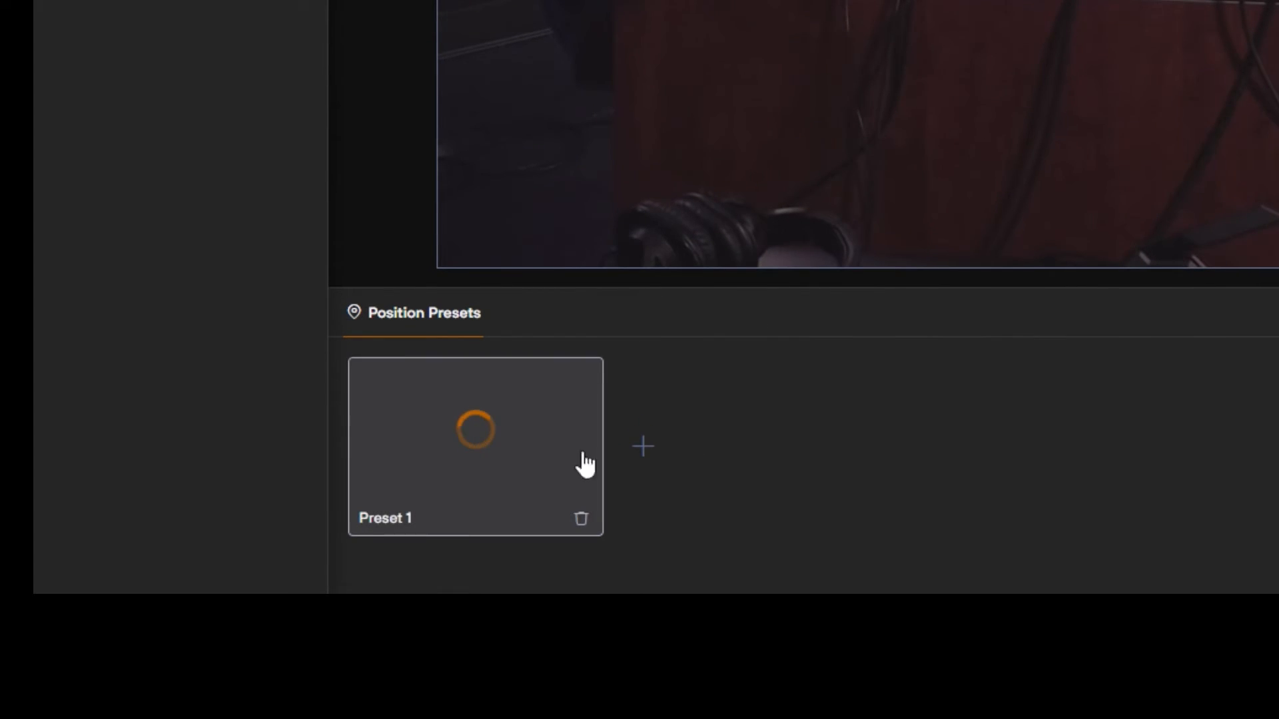
pyautogui.click(476, 432)
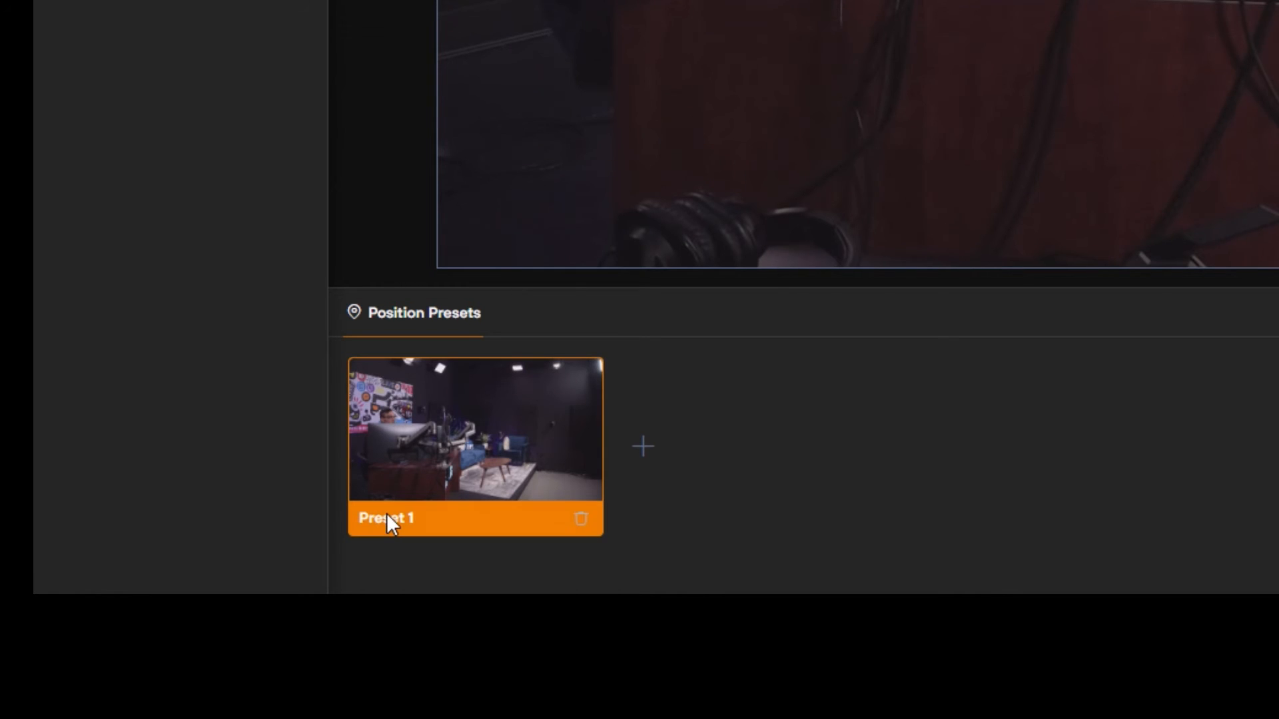
pyautogui.doubleClick(385, 518)
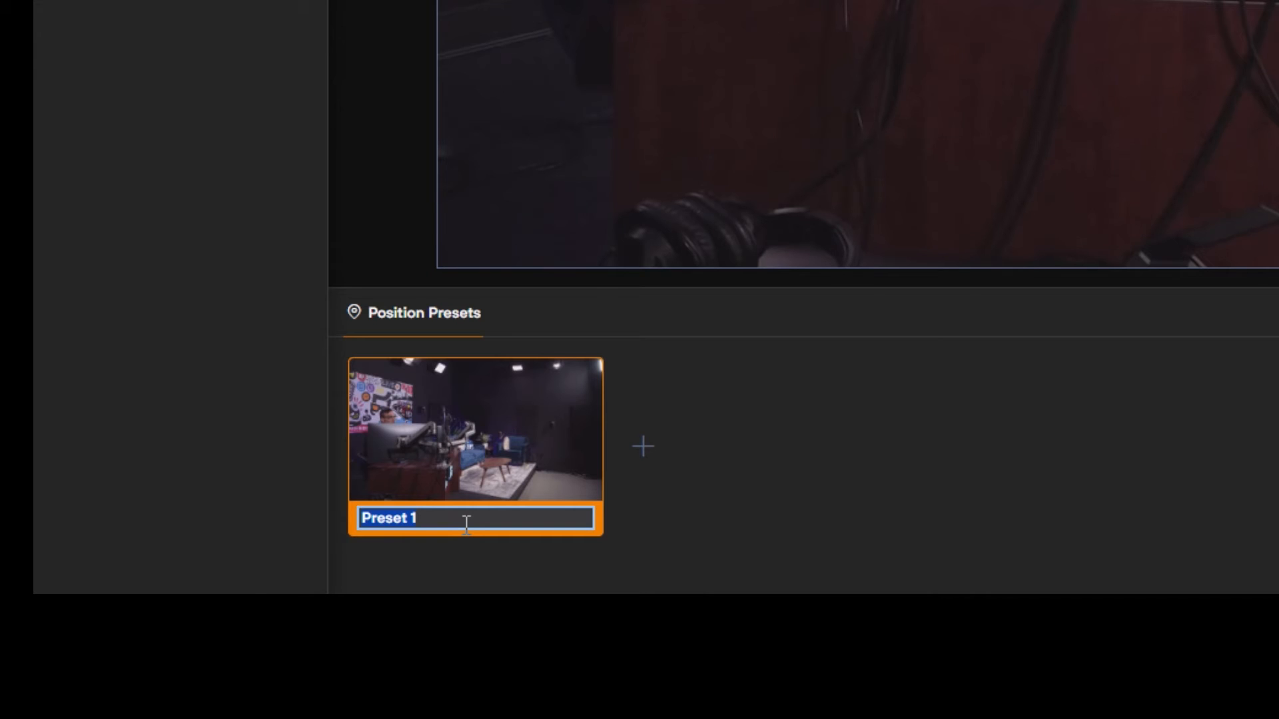
pyautogui.write('STAGE LEFT')
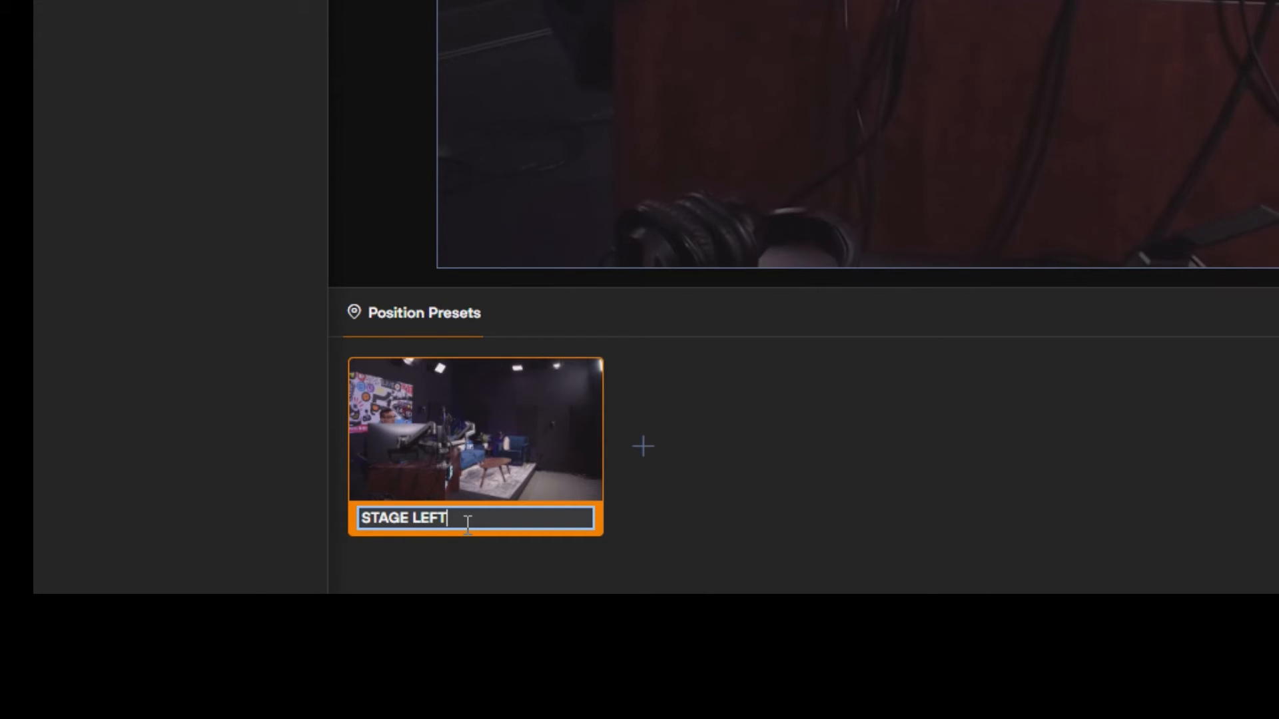
pyautogui.press('Return')
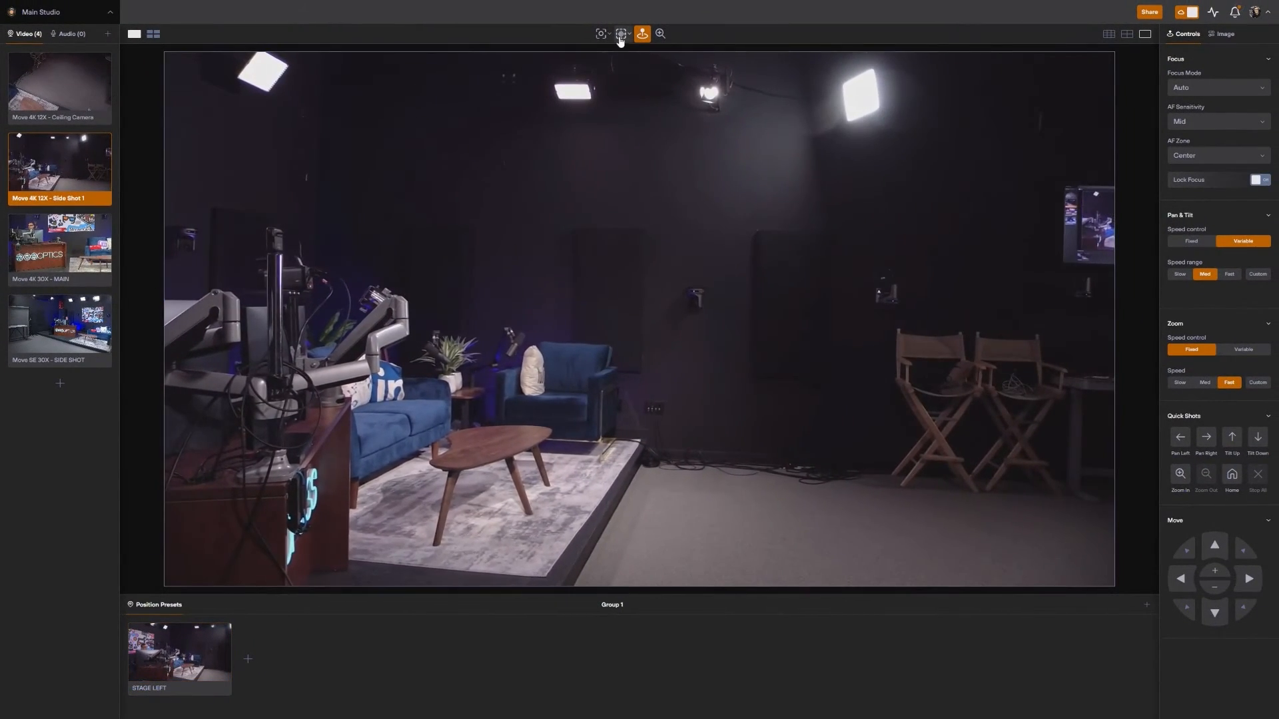
# Step: Save the armchair framing as STAGE LEFT 2, recall both presets, then select Ceiling Camera
pyautogui.click(621, 33)
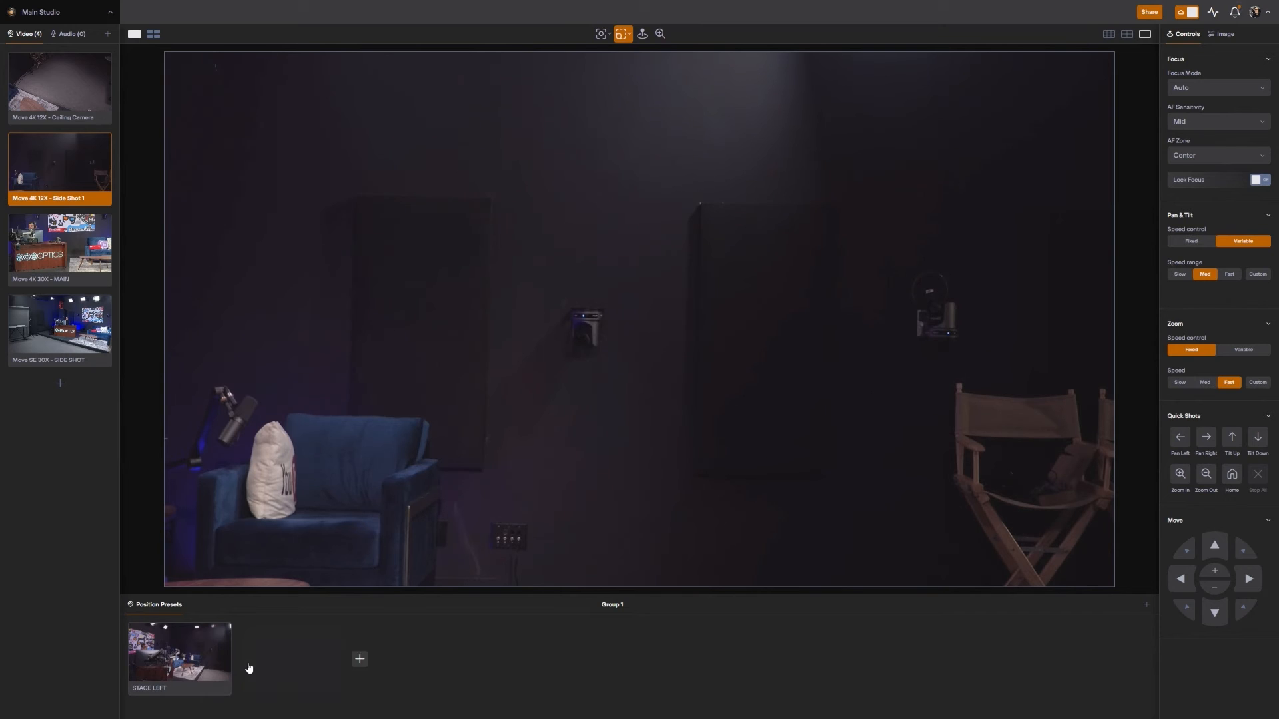
pyautogui.click(359, 659)
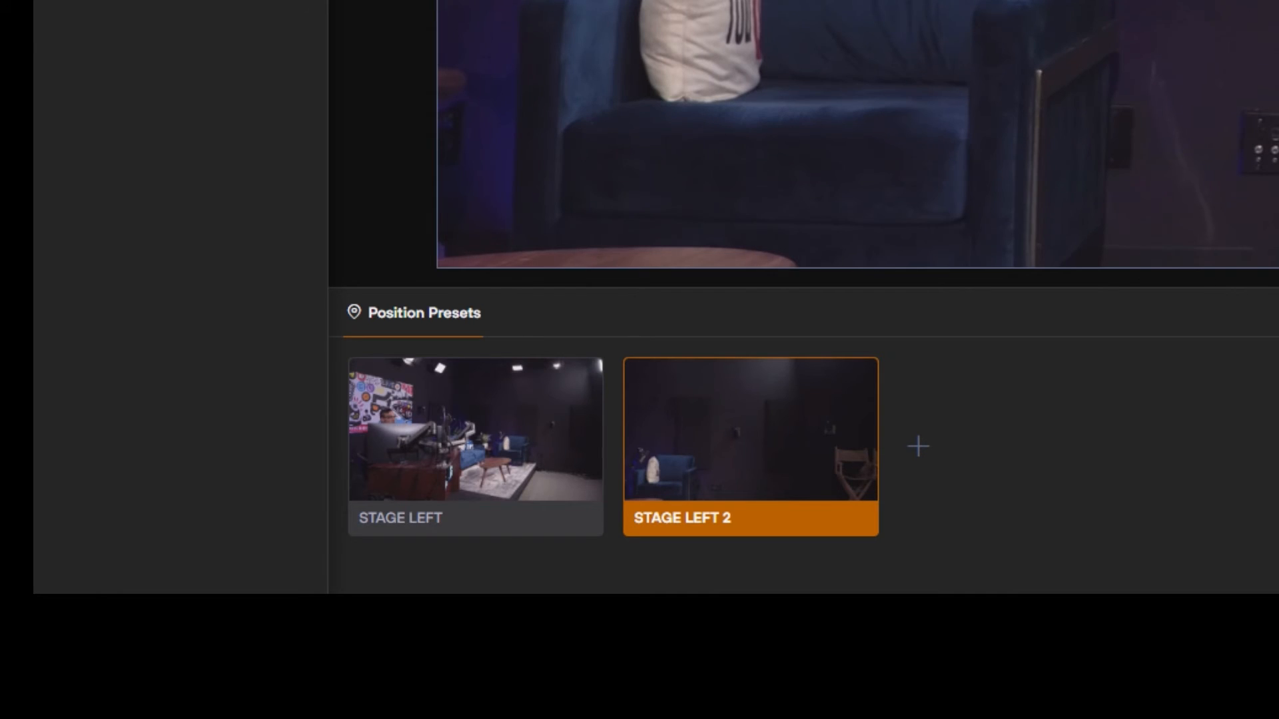
pyautogui.click(474, 430)
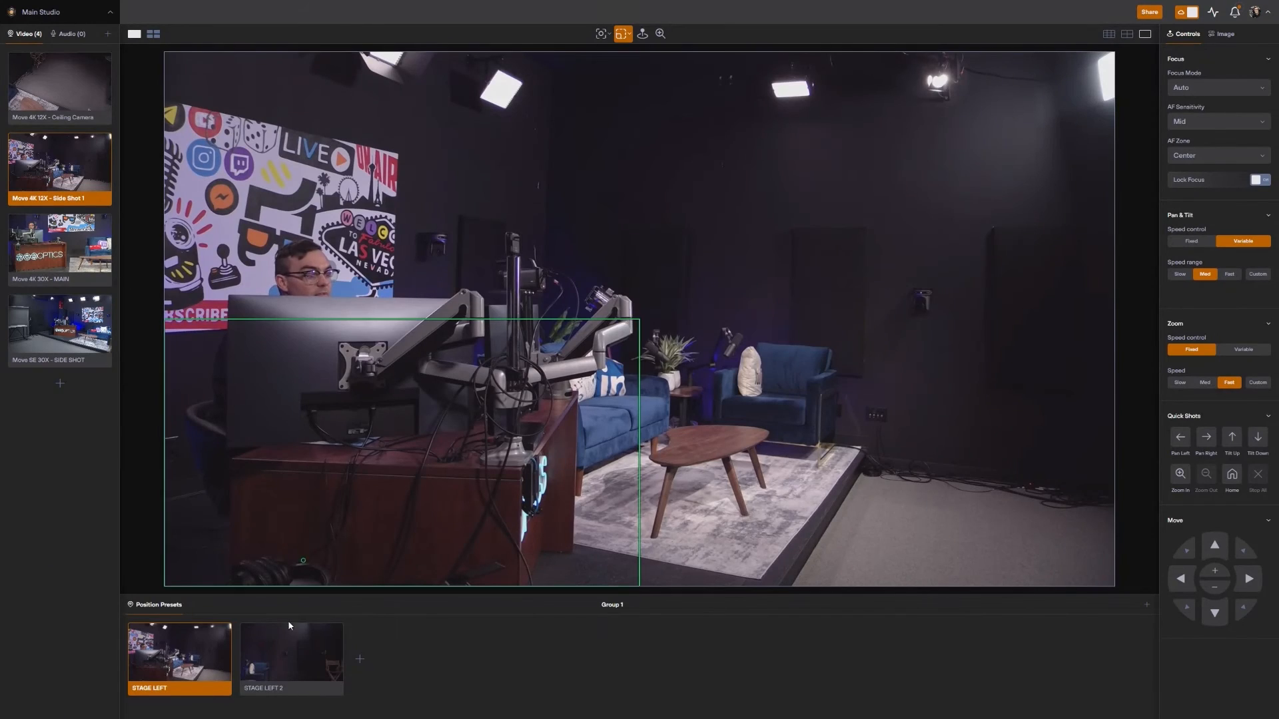
pyautogui.click(290, 654)
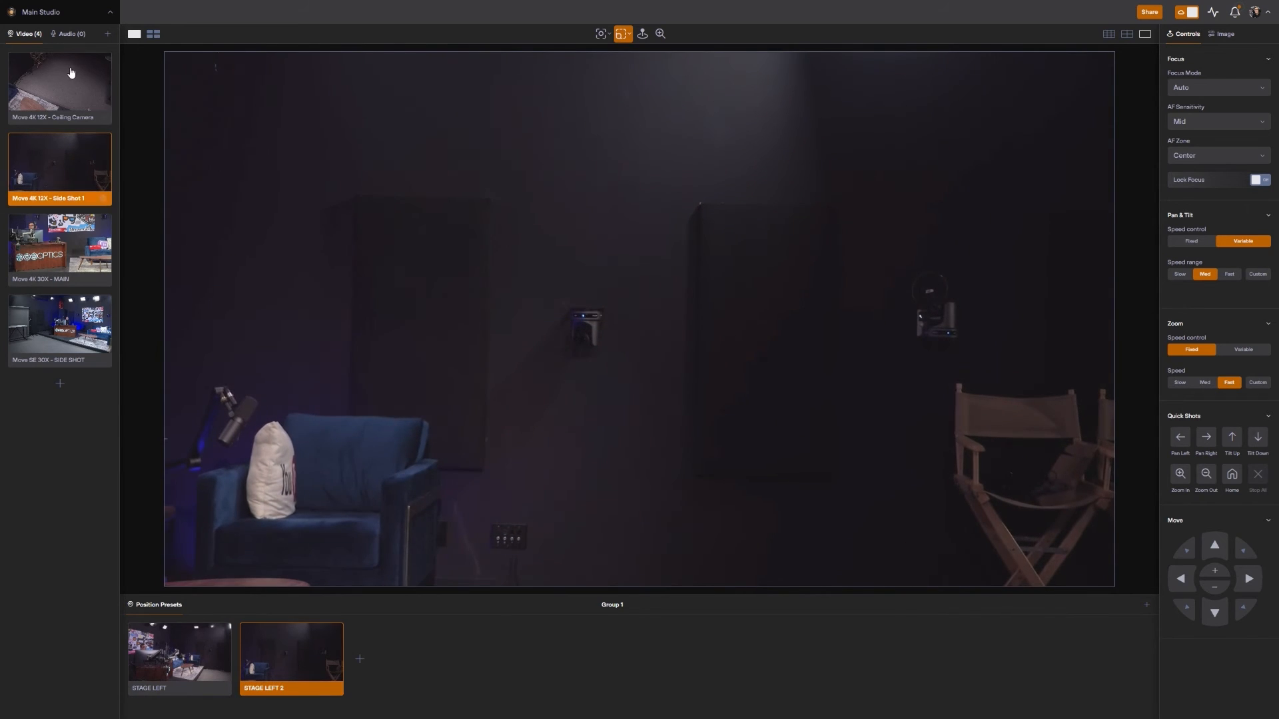
pyautogui.click(58, 87)
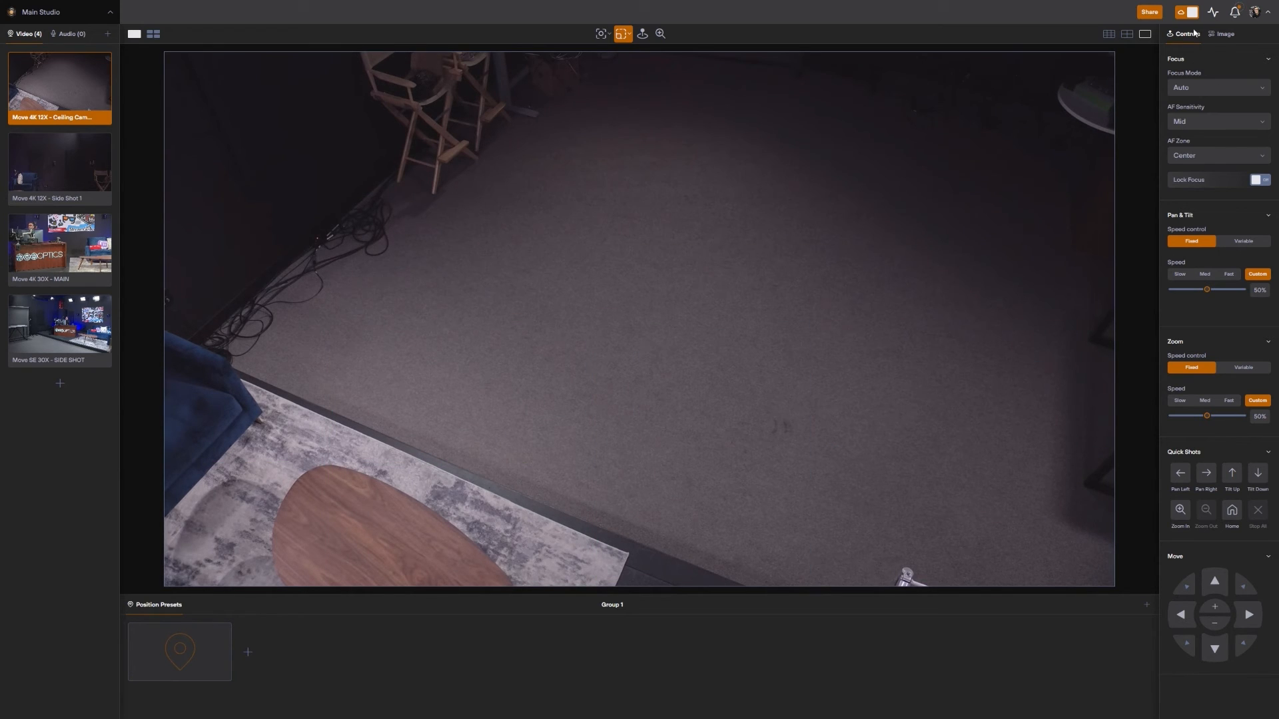
# Step: Store the Ceiling Camera's current image settings as image Preset #1
pyautogui.click(1221, 33)
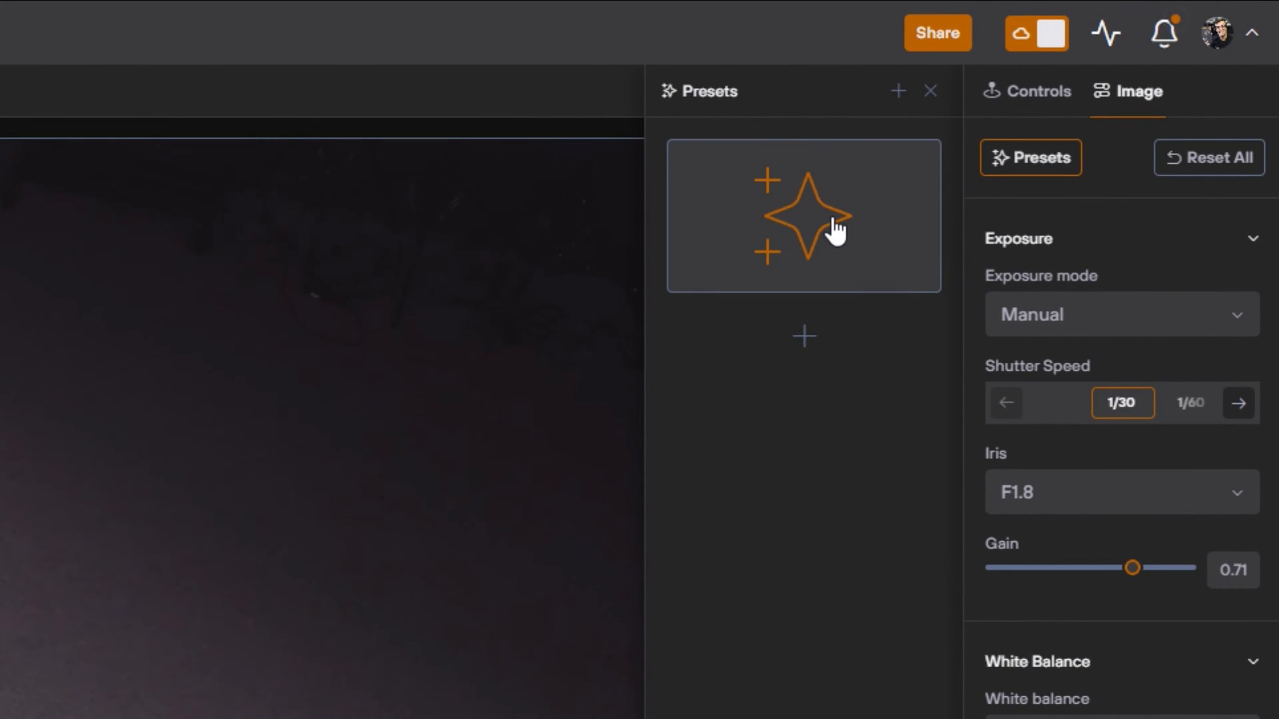
pyautogui.moveTo(795, 231)
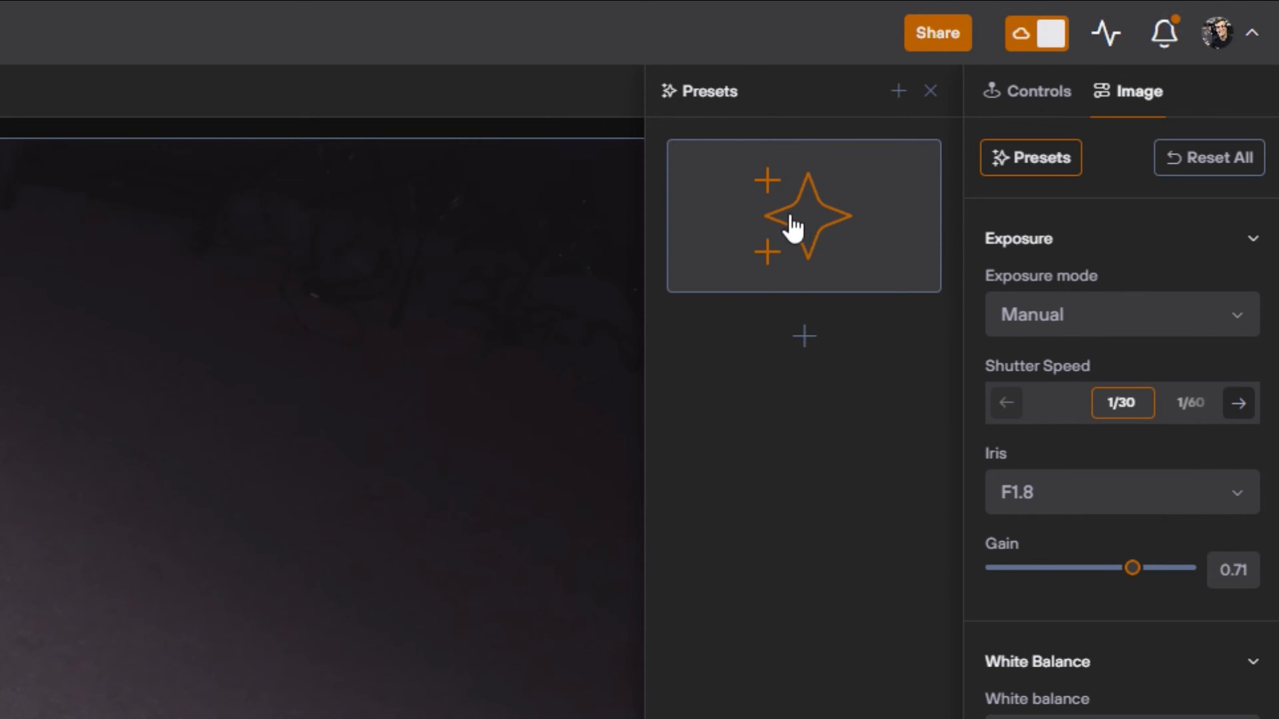
pyautogui.moveTo(824, 273)
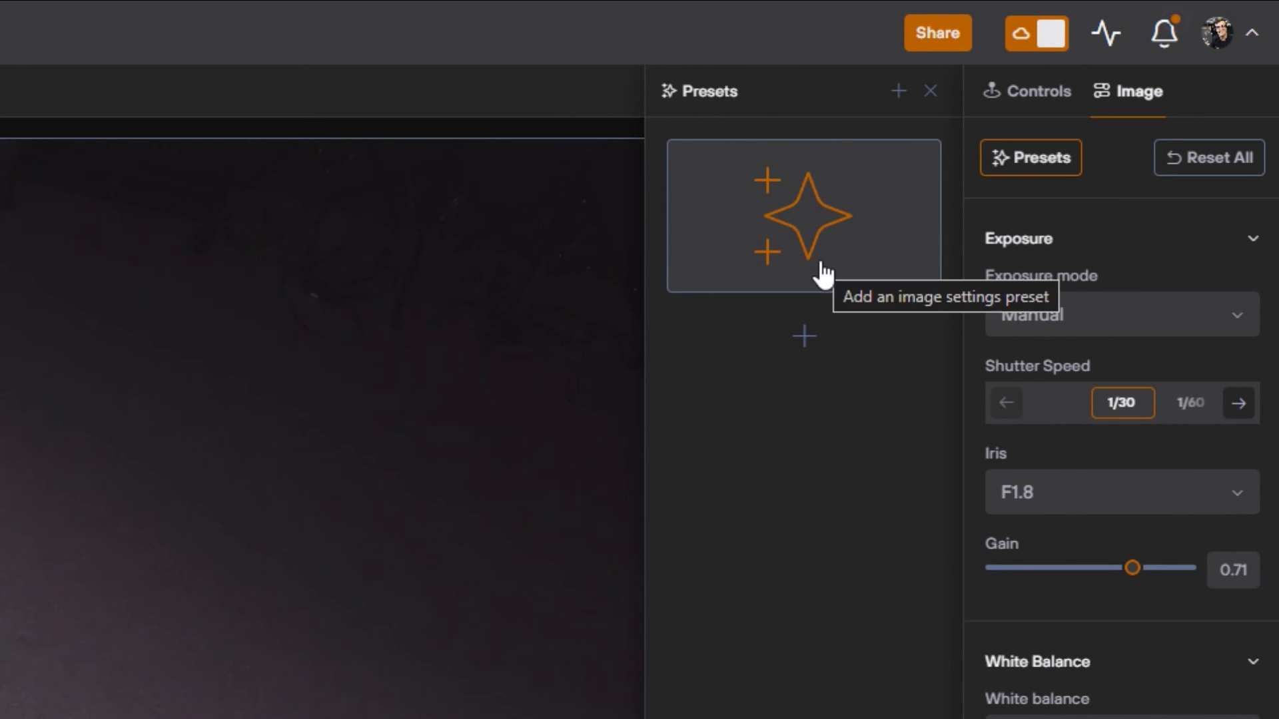
pyautogui.click(802, 215)
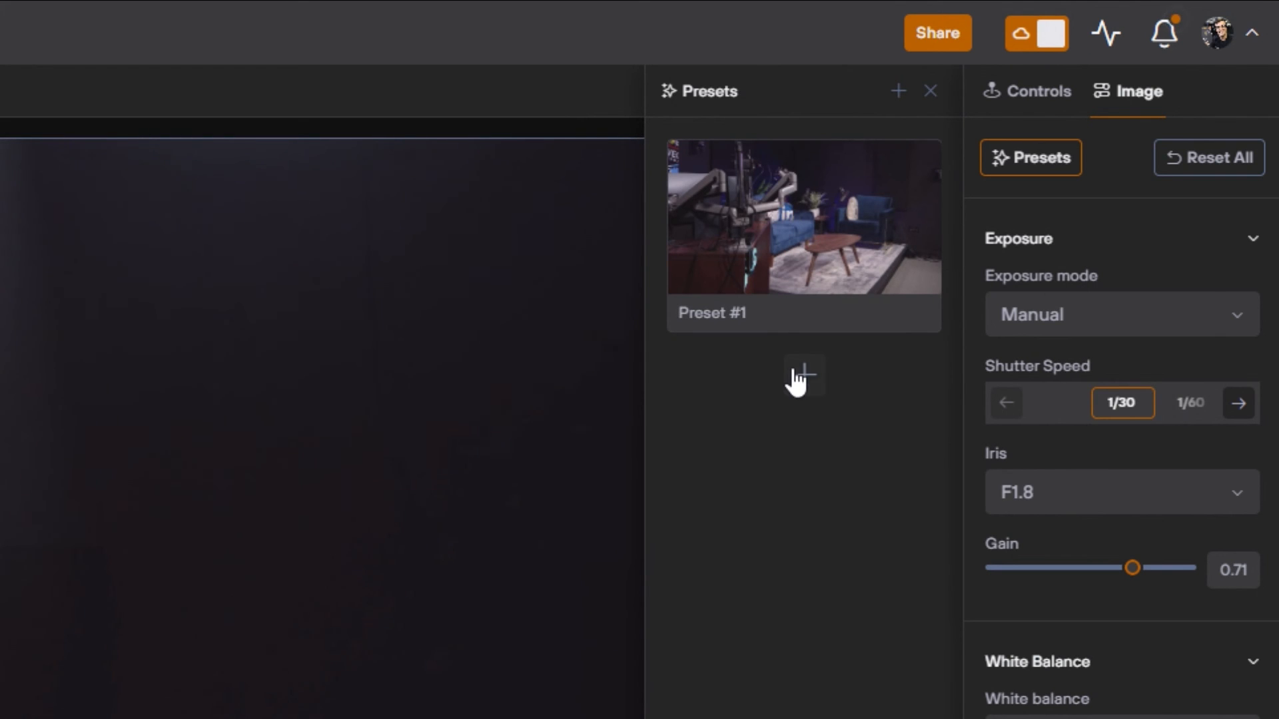
pyautogui.moveTo(846, 337)
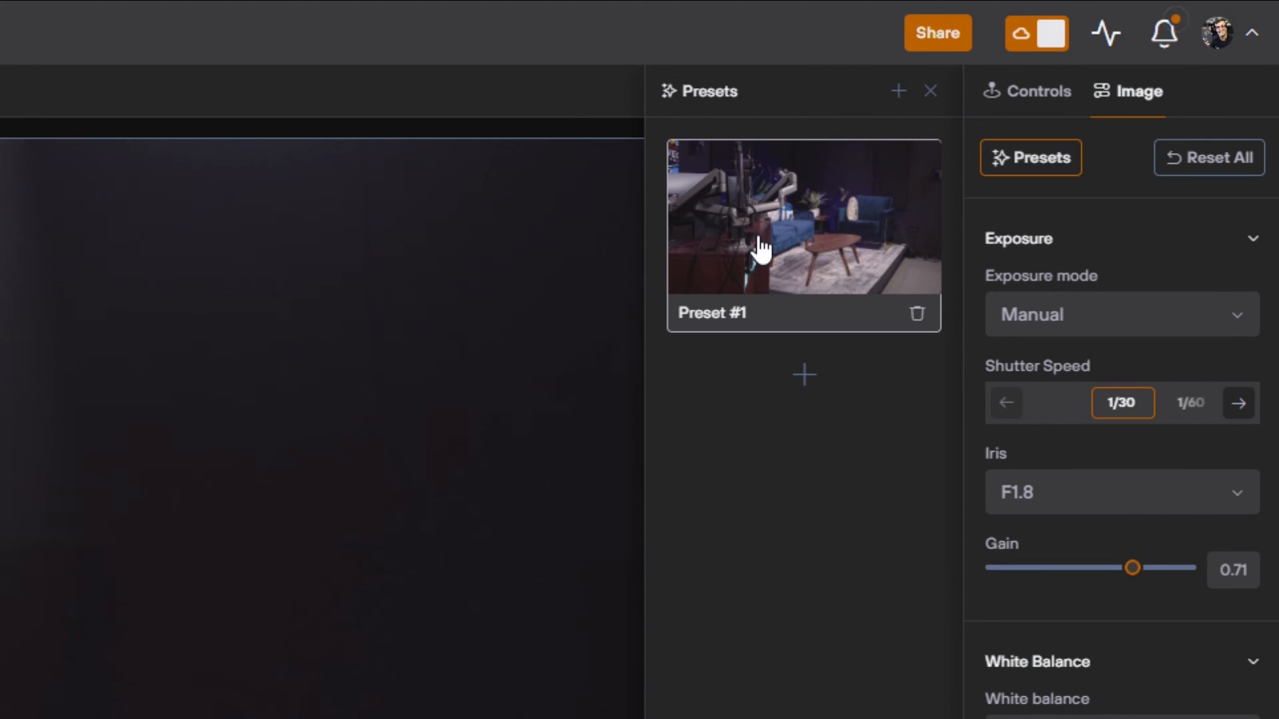
pyautogui.moveTo(828, 255)
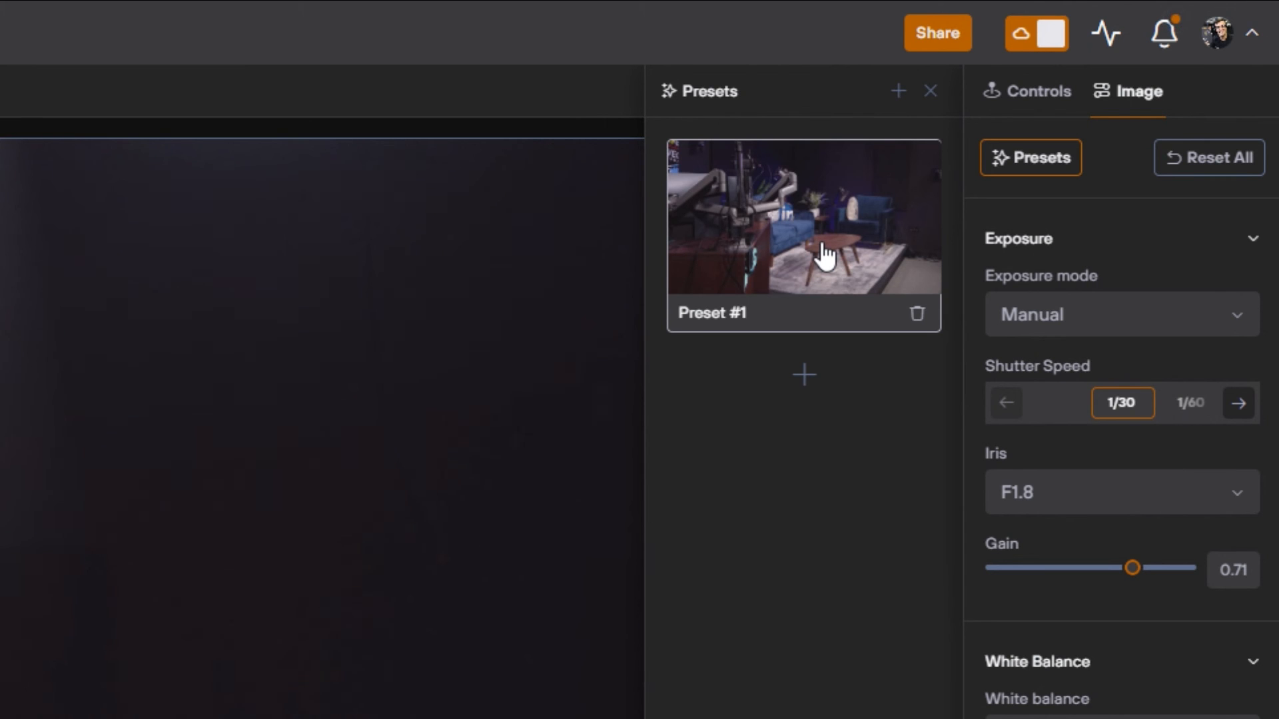
pyautogui.moveTo(829, 201)
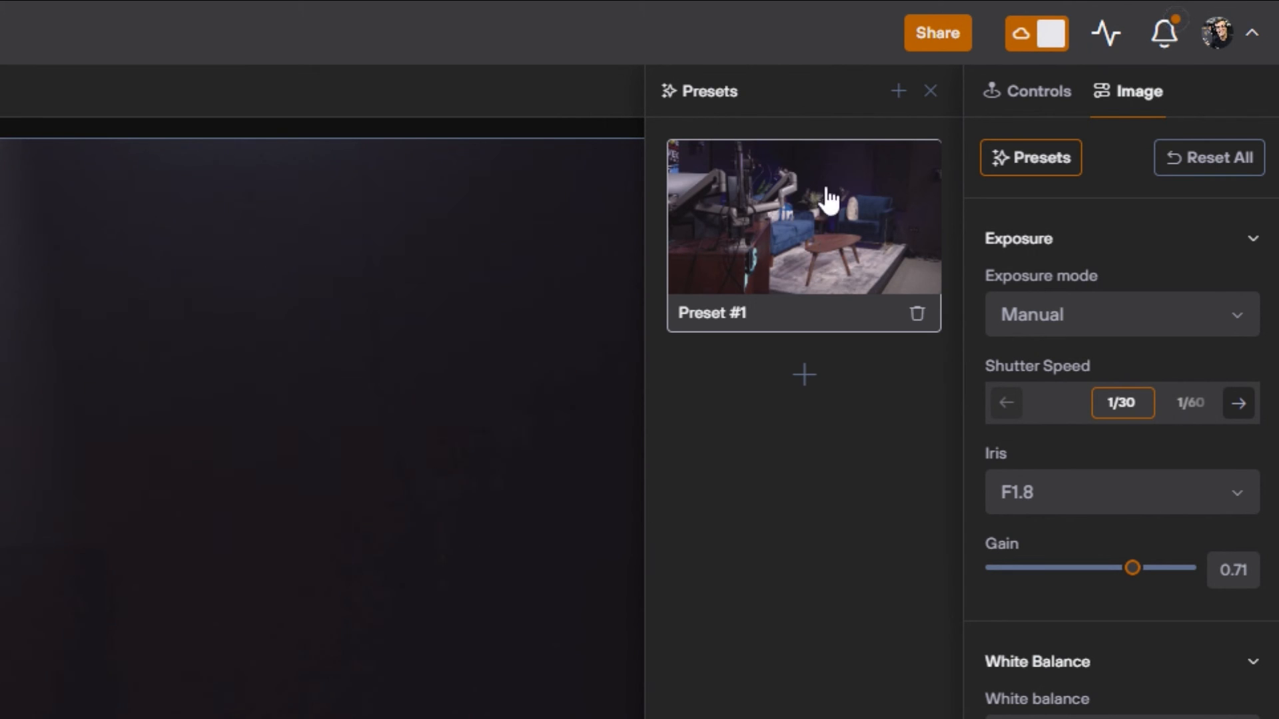
pyautogui.moveTo(1042, 146)
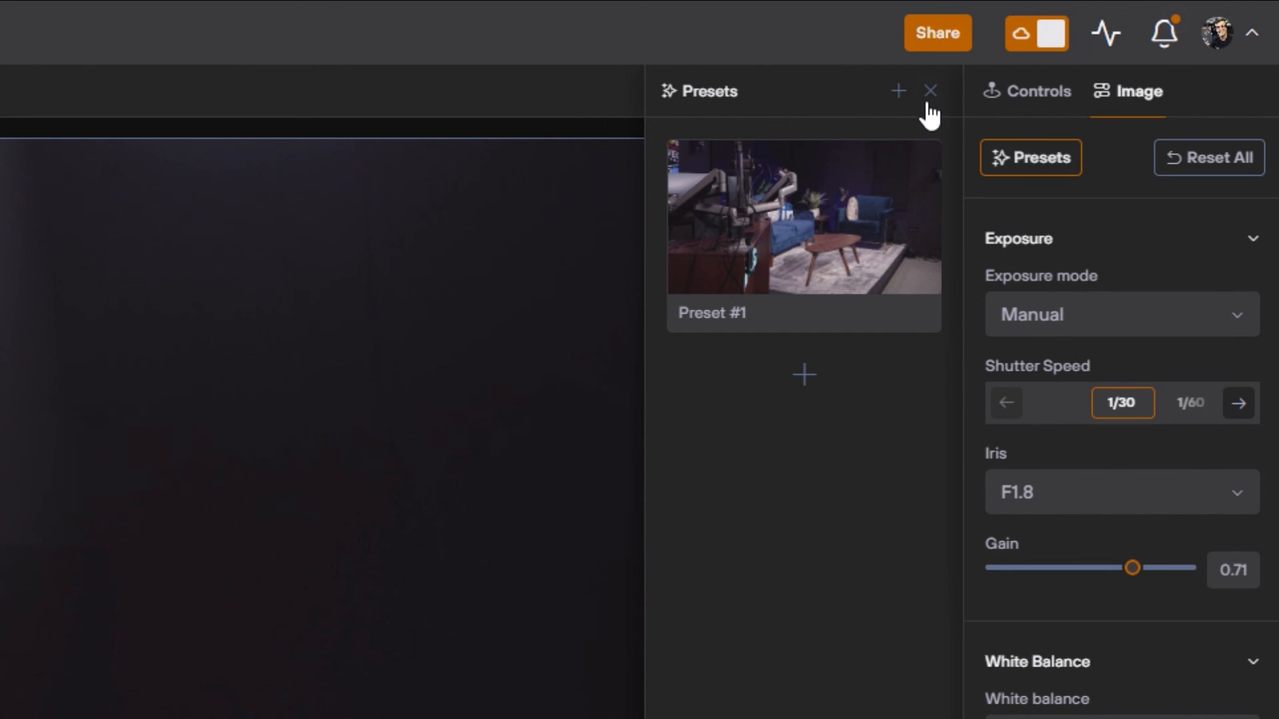
pyautogui.moveTo(930, 117)
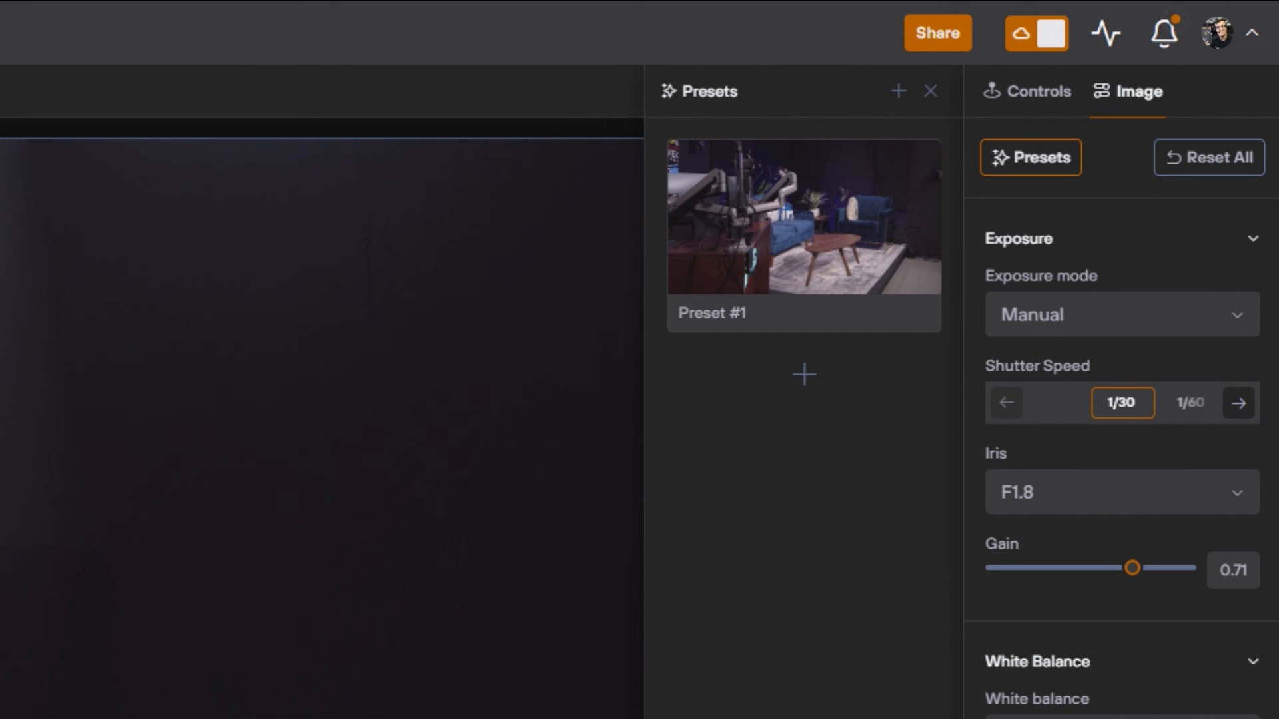